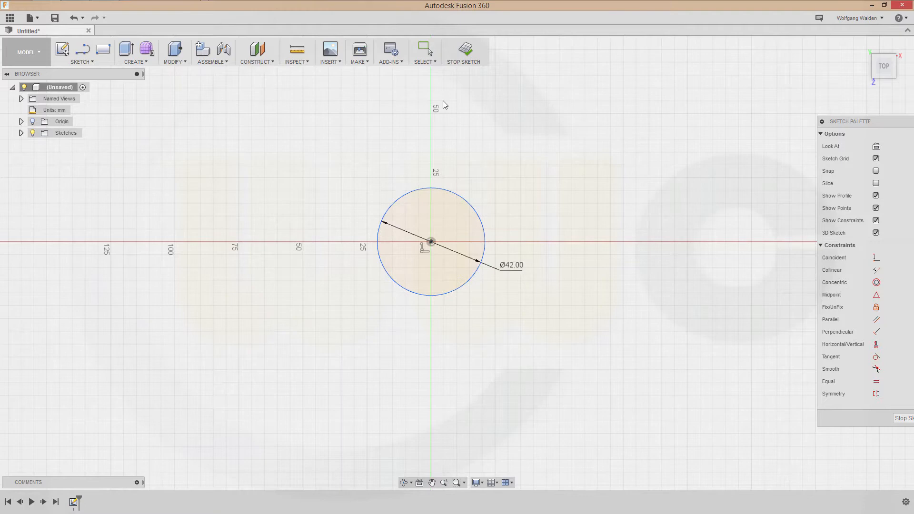
- Place a Ø32 circle concentric with the Ø42 circle and finish the base sketch
click(463, 51)
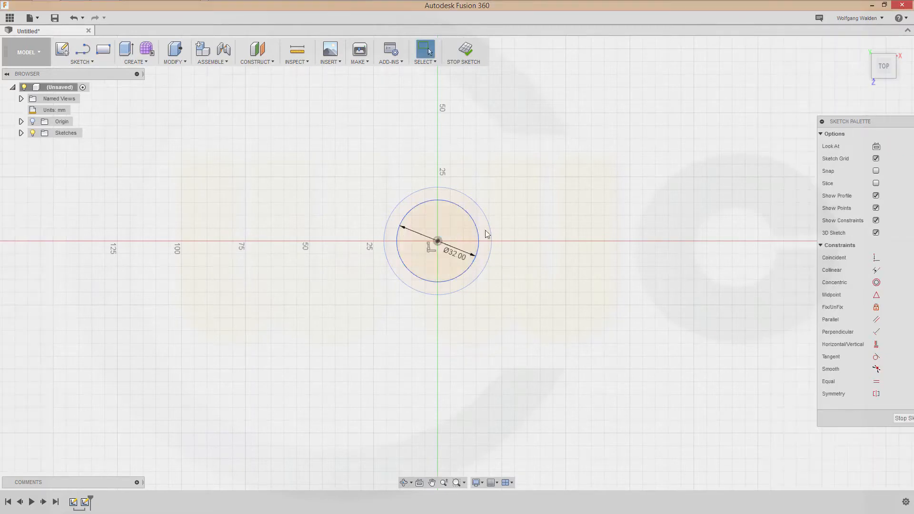
click(462, 51)
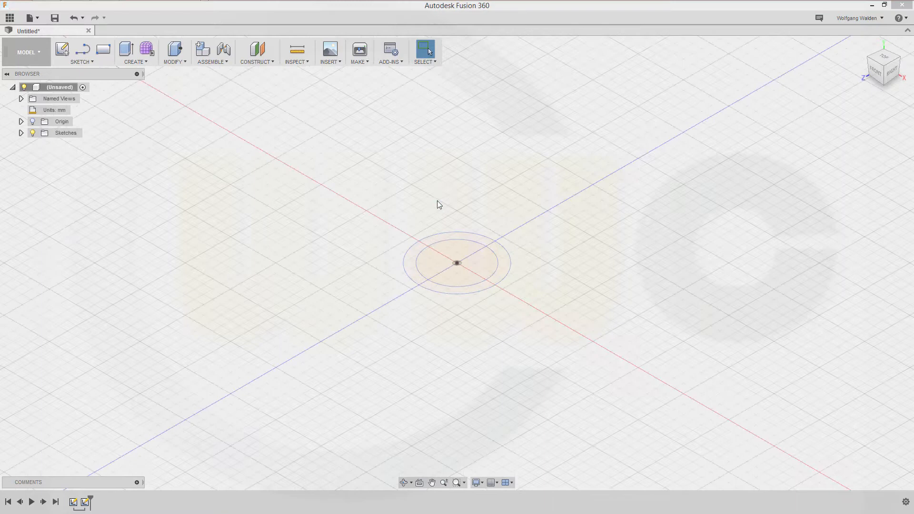
mouse_move(62, 50)
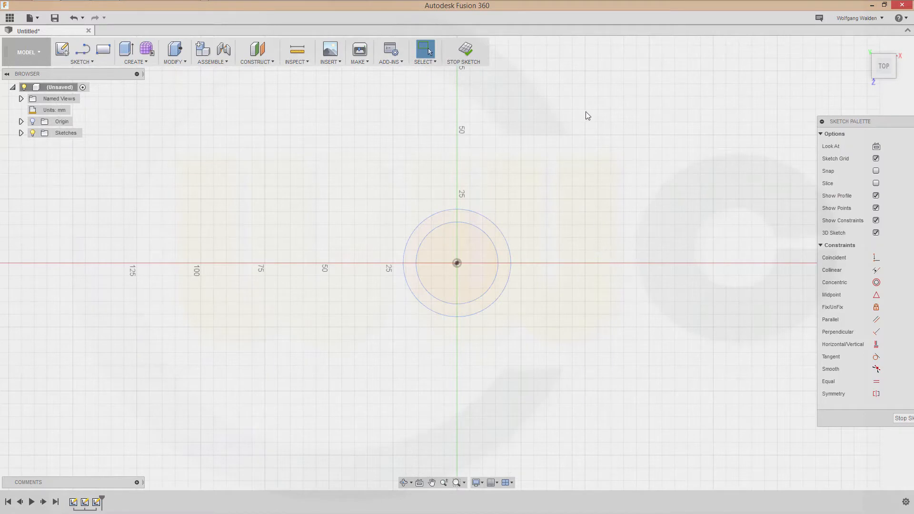
- Sketch the closed fin profile with slanted edge and stepped base on the front plane
click(463, 52)
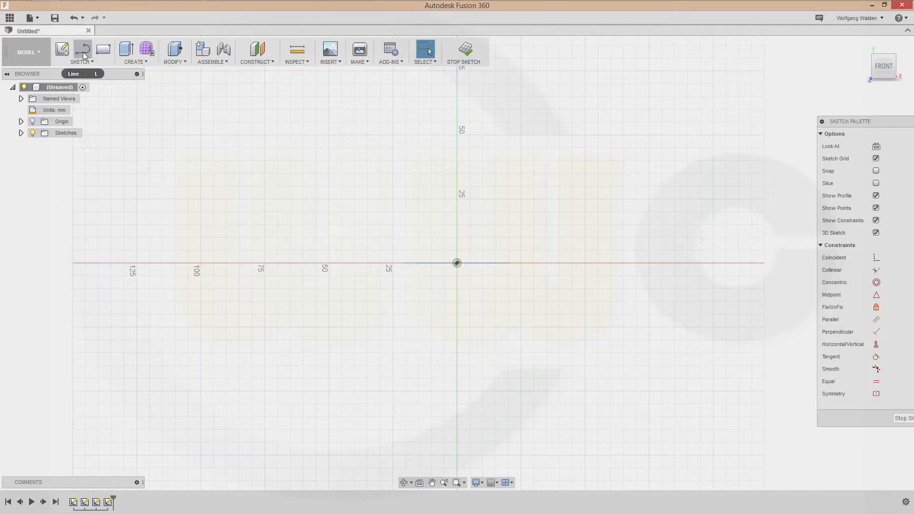
click(81, 50)
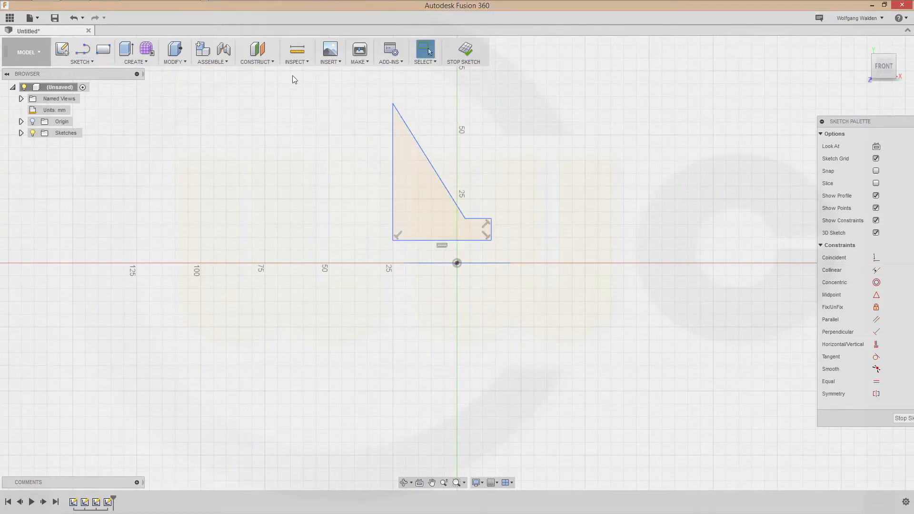
mouse_move(461, 123)
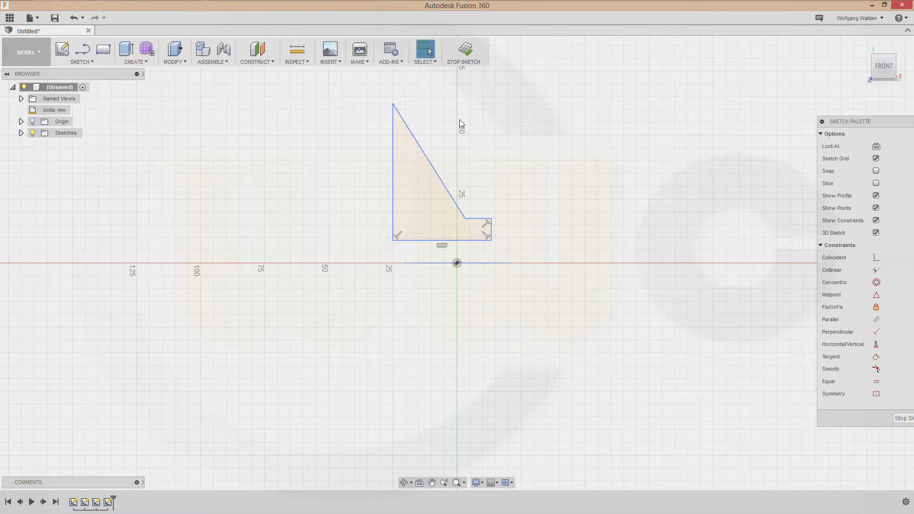
mouse_move(128, 93)
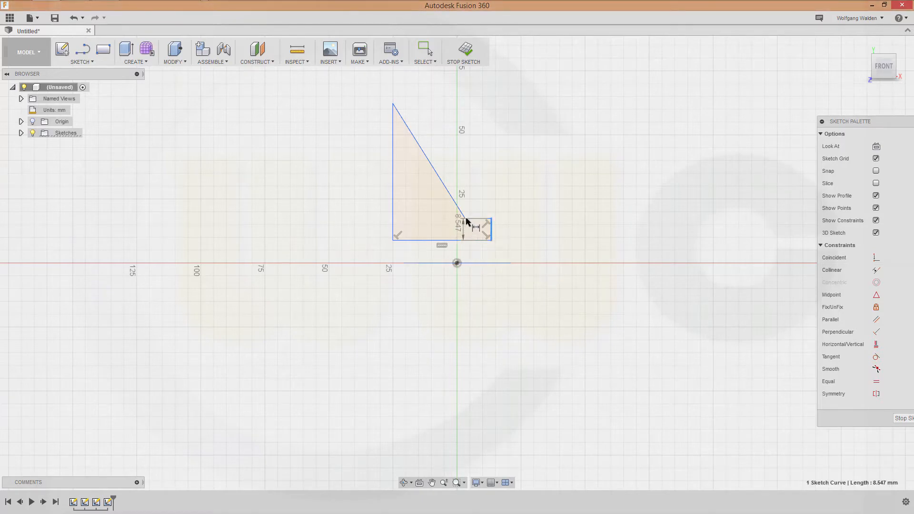
- Dimension the fin's 10 mm step edge and 55 mm overall width
click(473, 228)
text(10)
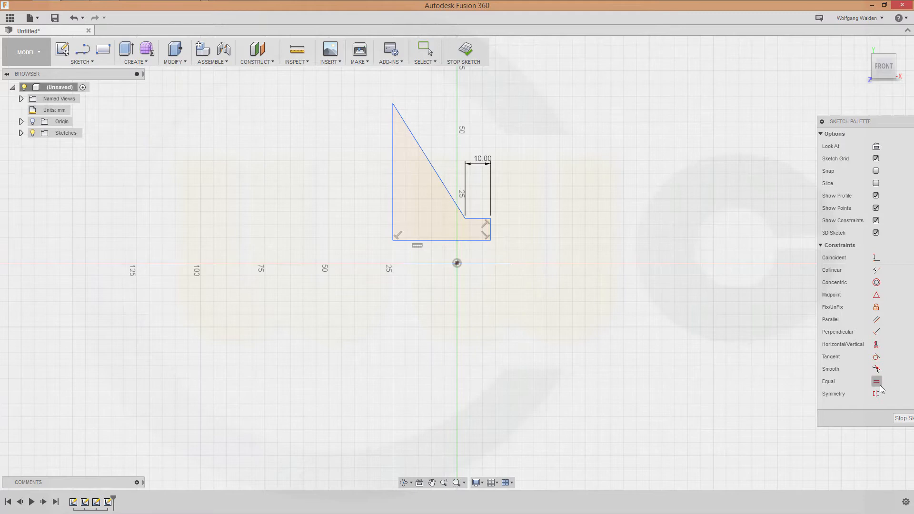
mouse_move(910, 301)
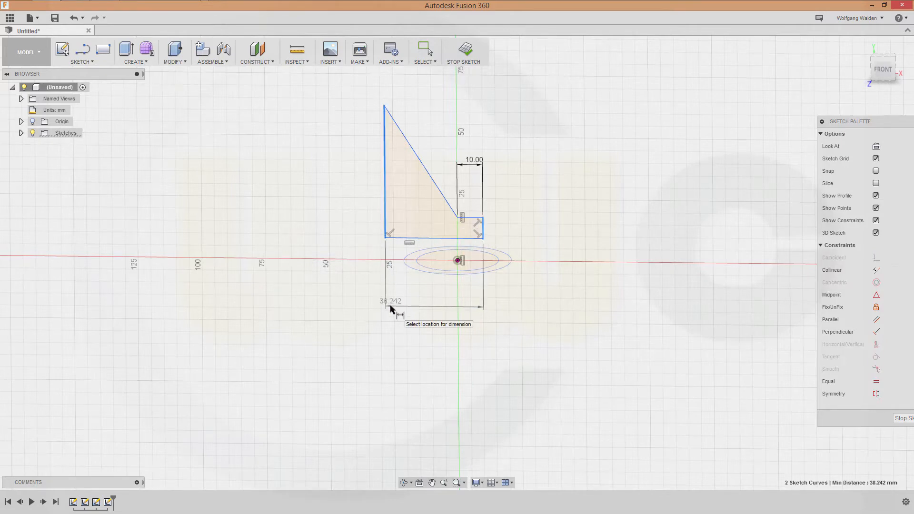
click(390, 307)
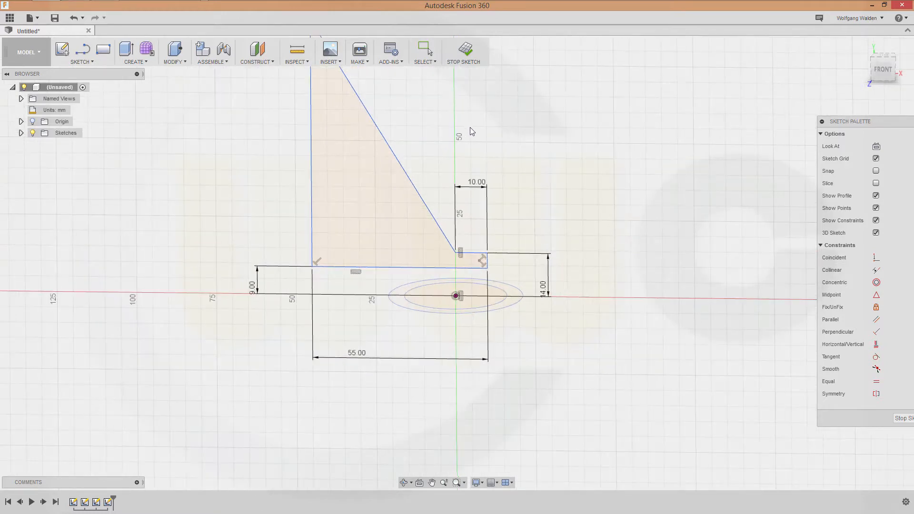
mouse_move(481, 146)
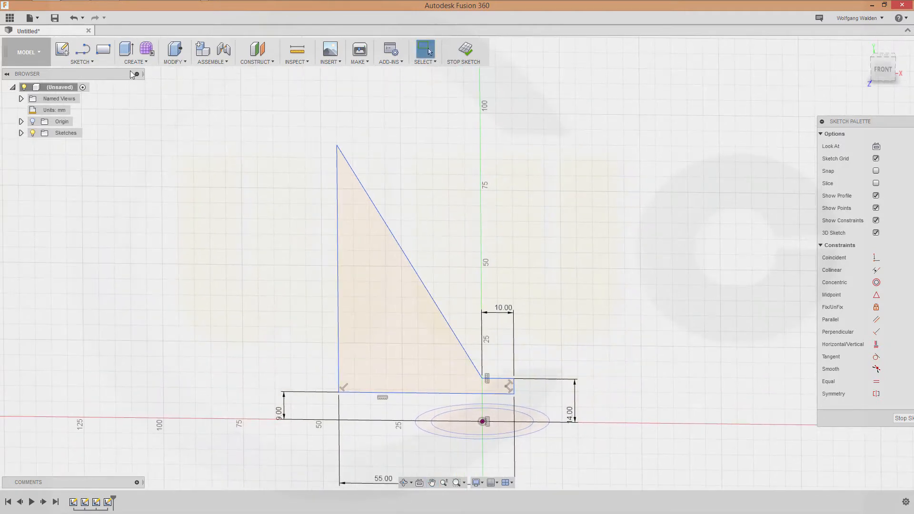
- Round the fin's top corner with a 10 mm sketch fillet
click(81, 52)
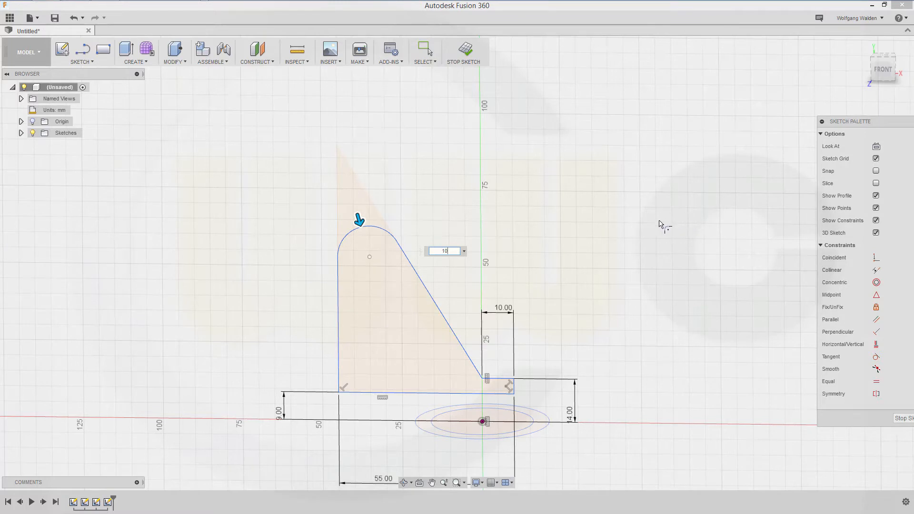
mouse_move(603, 213)
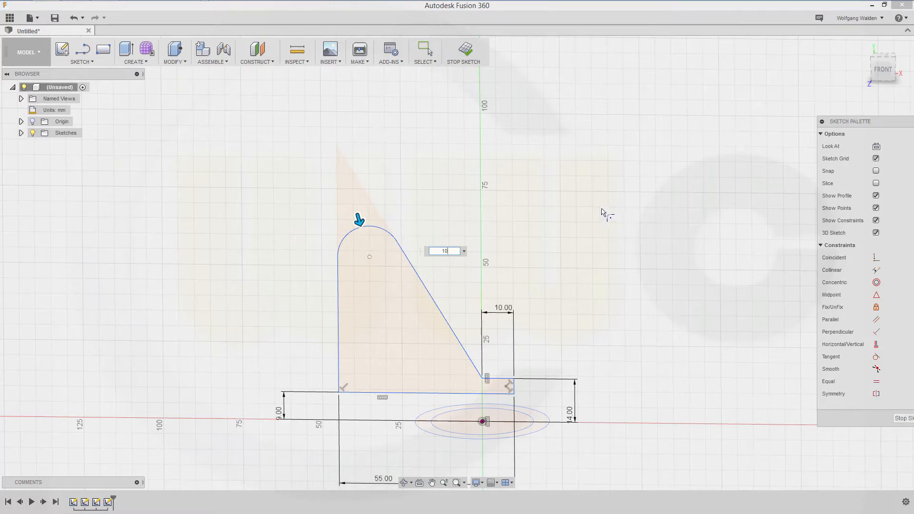
key(Return)
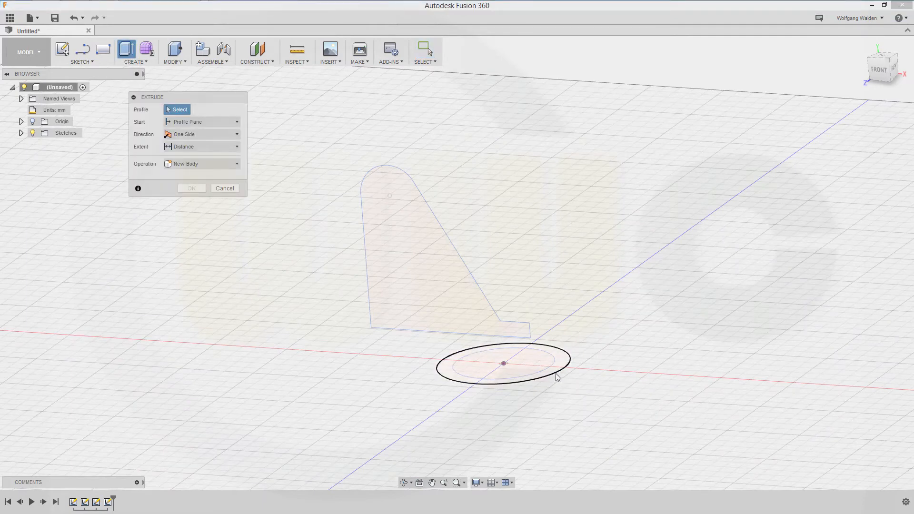
- Extrude the Ø42 base circle upward into a tall solid cylinder
click(503, 363)
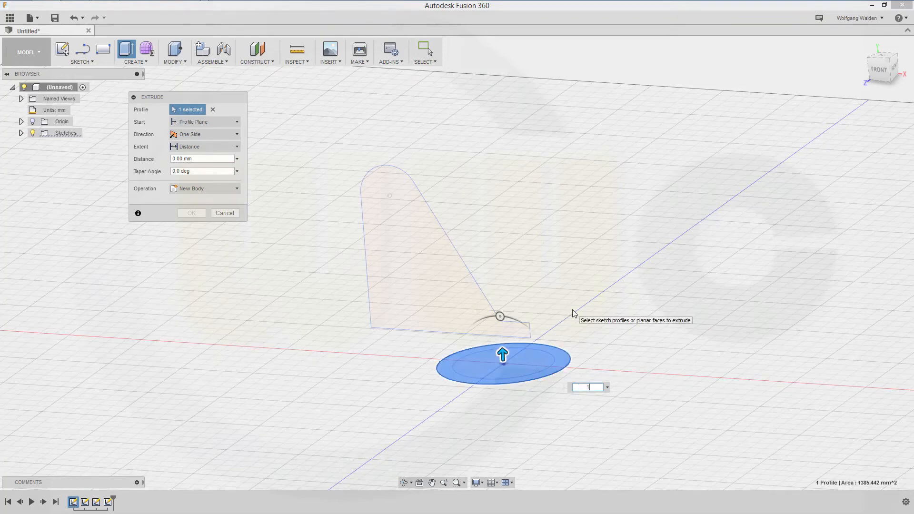
click(191, 213)
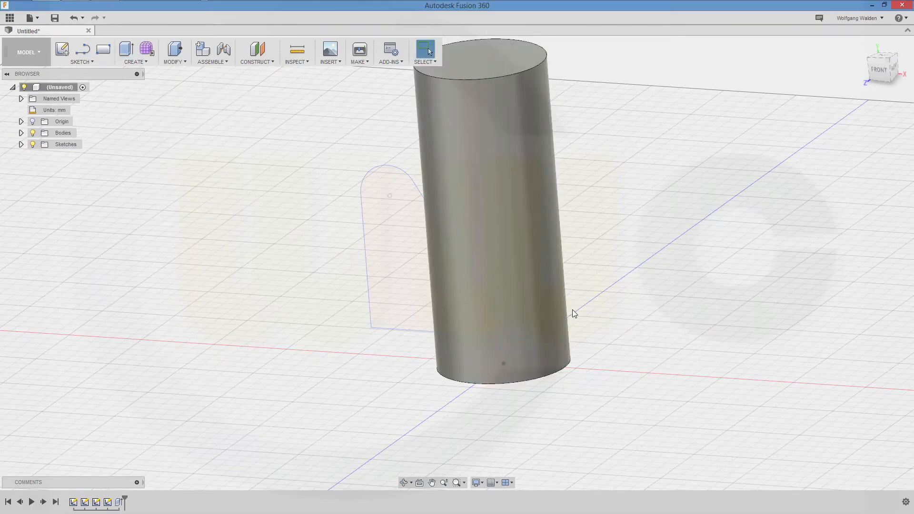
click(126, 49)
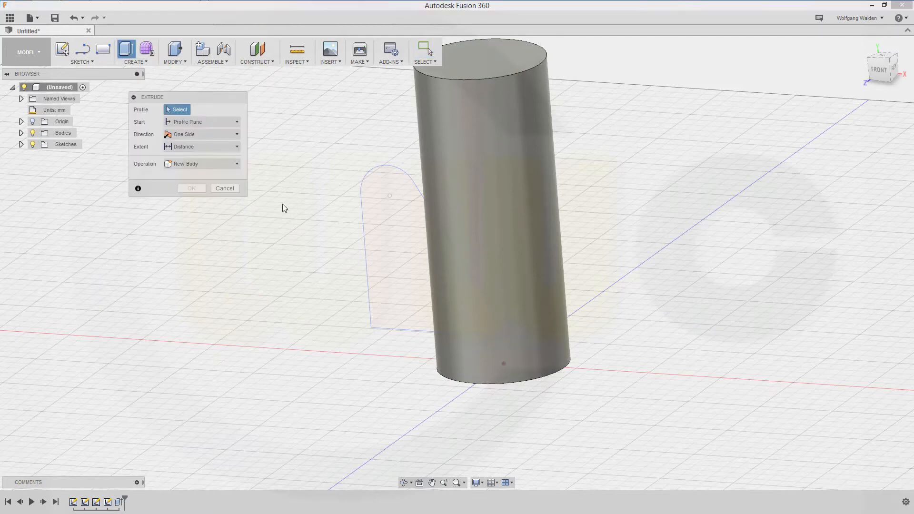
- Extrude the fin profile symmetrically 50 mm as a separate new body
click(397, 251)
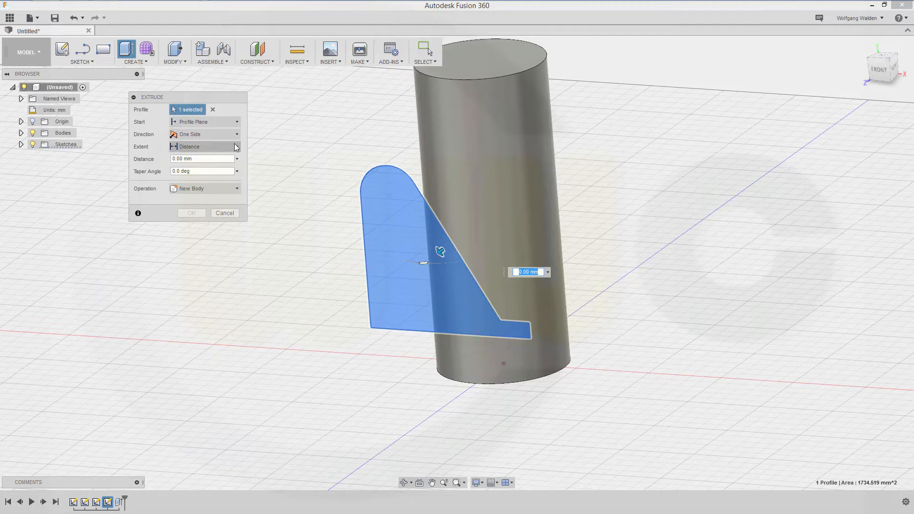
click(237, 134)
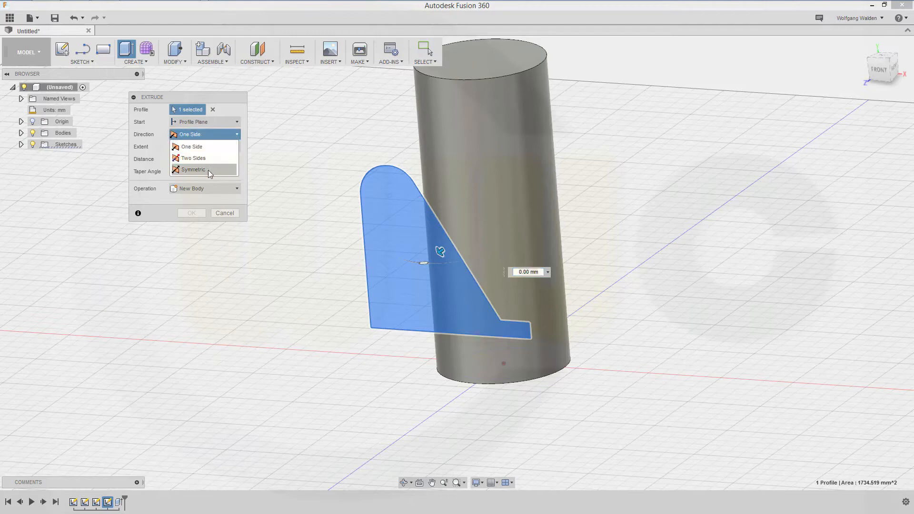
click(193, 169)
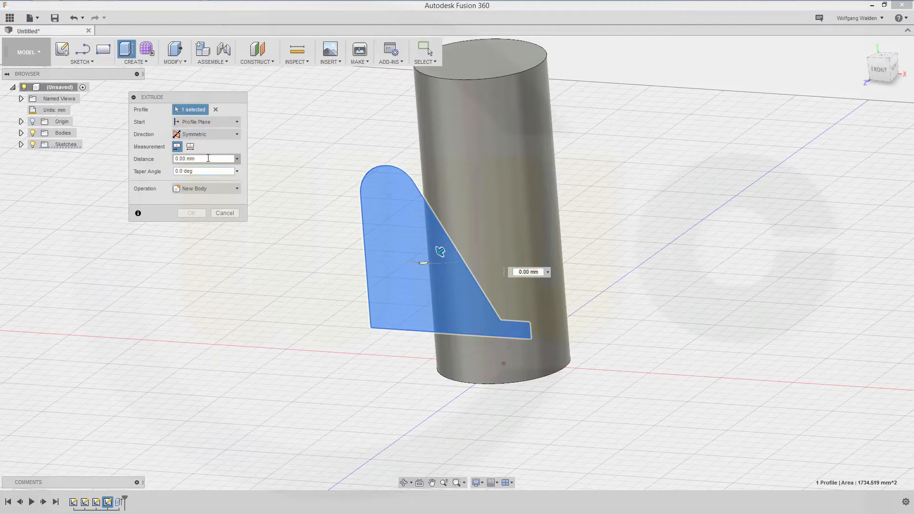
click(189, 146)
text(50)
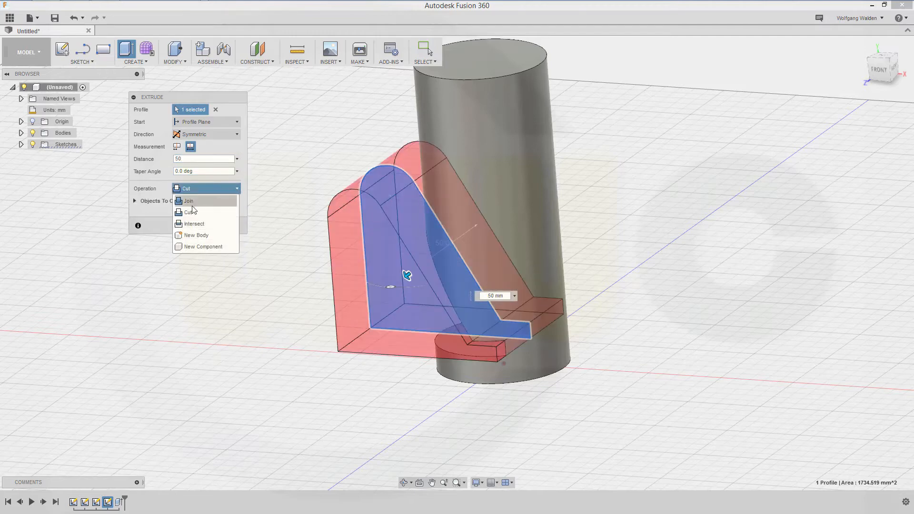
click(196, 235)
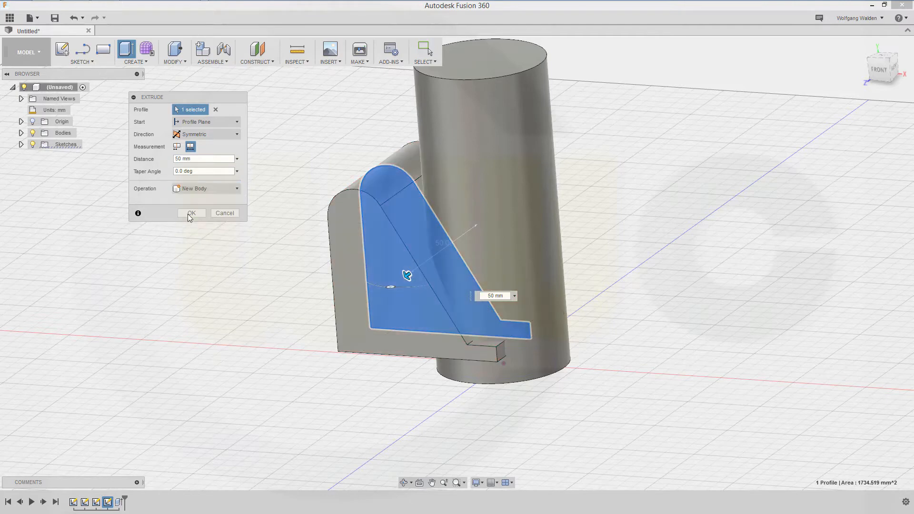
click(191, 213)
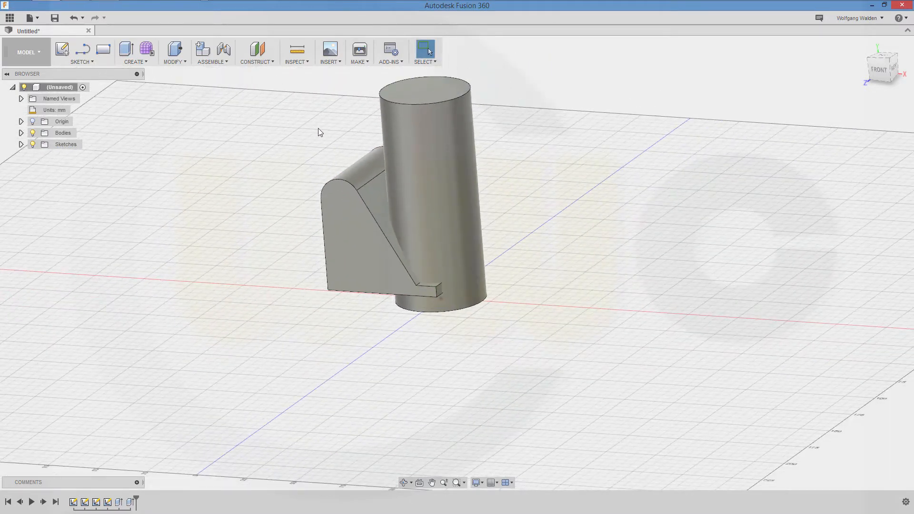
mouse_move(275, 130)
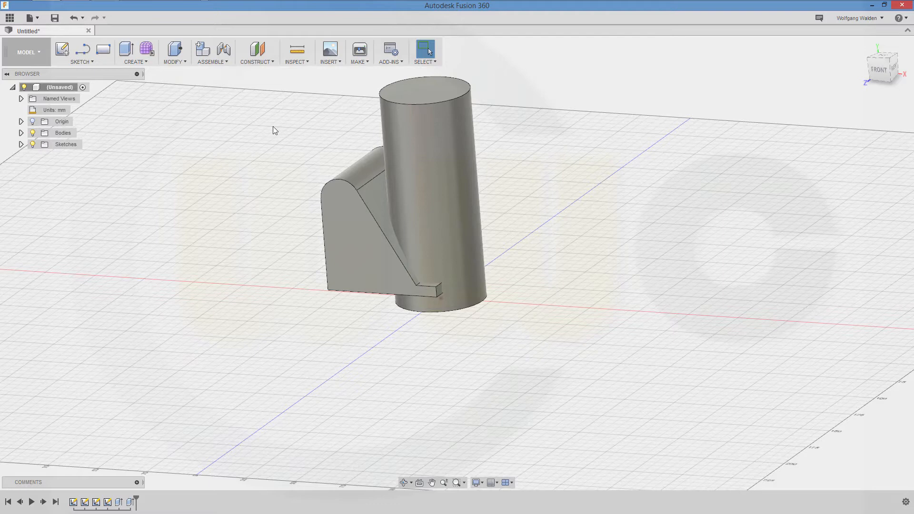
- Combine the cylinder and fin bodies with Intersect, keeping only the overlapping tapered fin
click(173, 52)
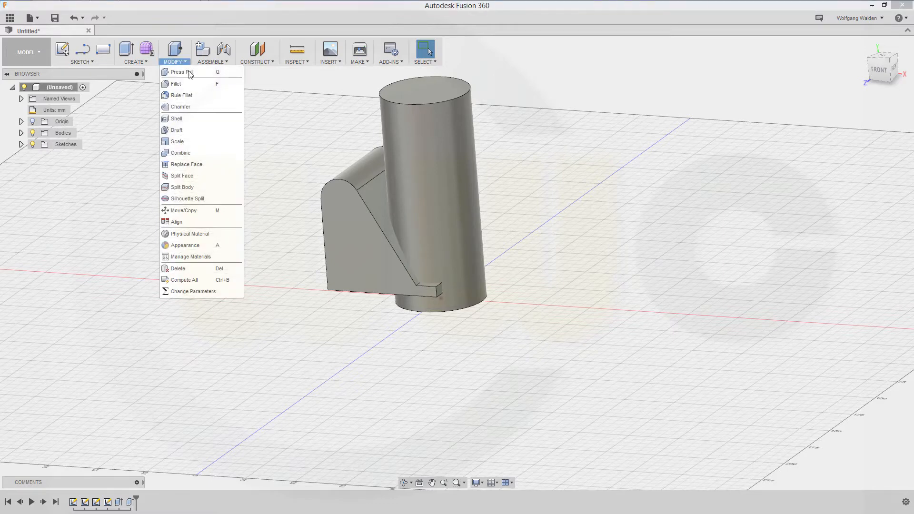
click(180, 153)
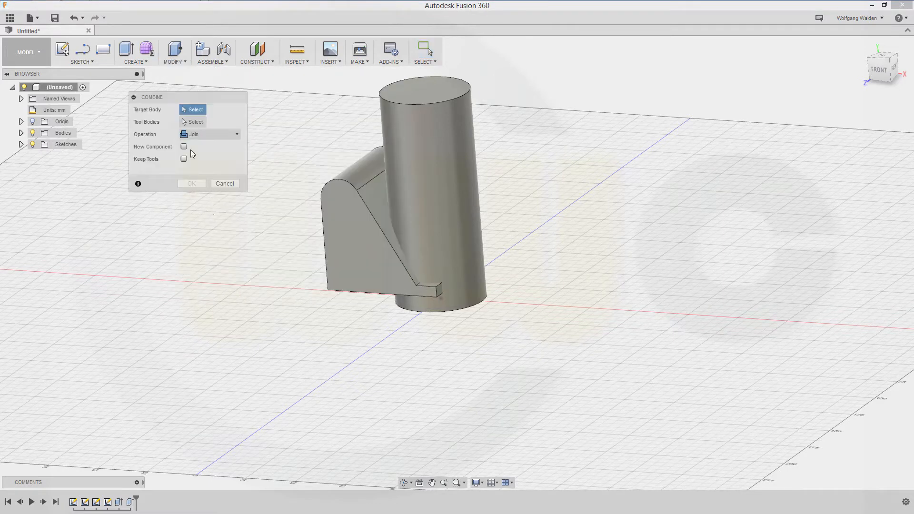
click(210, 135)
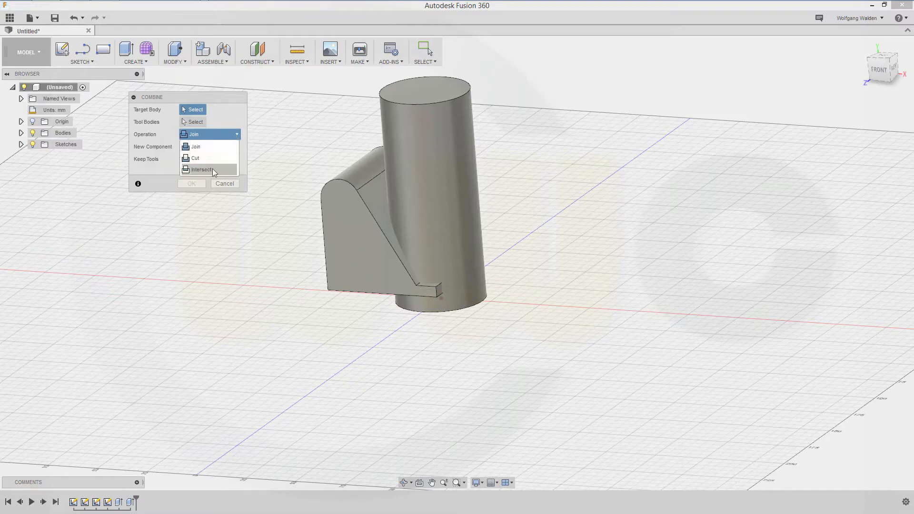
click(201, 169)
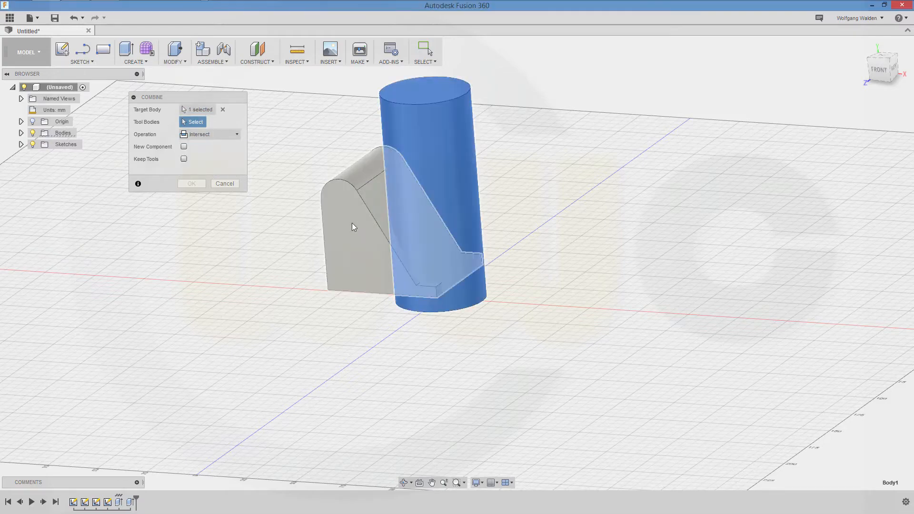
click(192, 183)
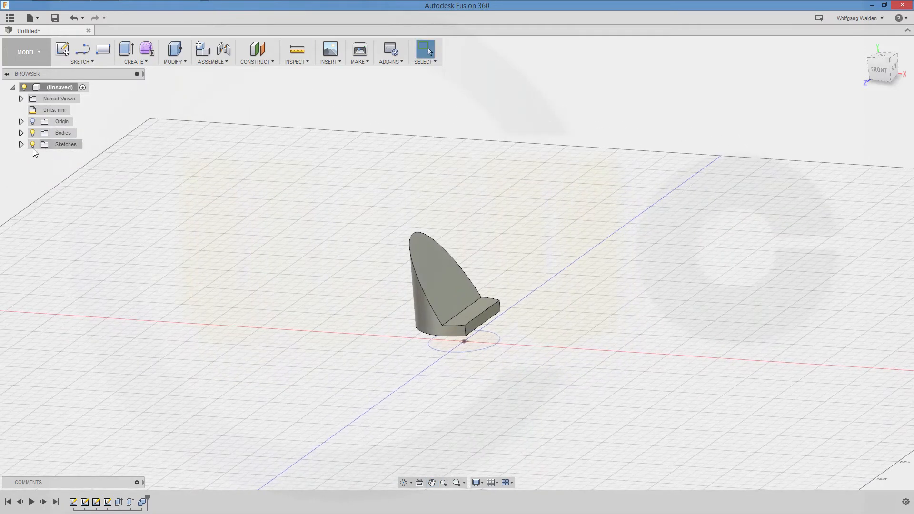
- Expand the Bodies and Sketches folders to list Body1 and the four sketches
click(21, 132)
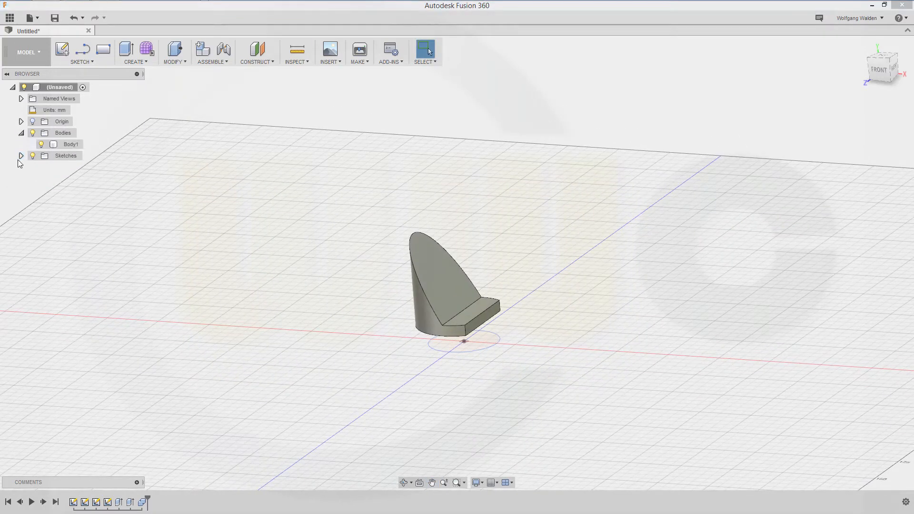
click(21, 155)
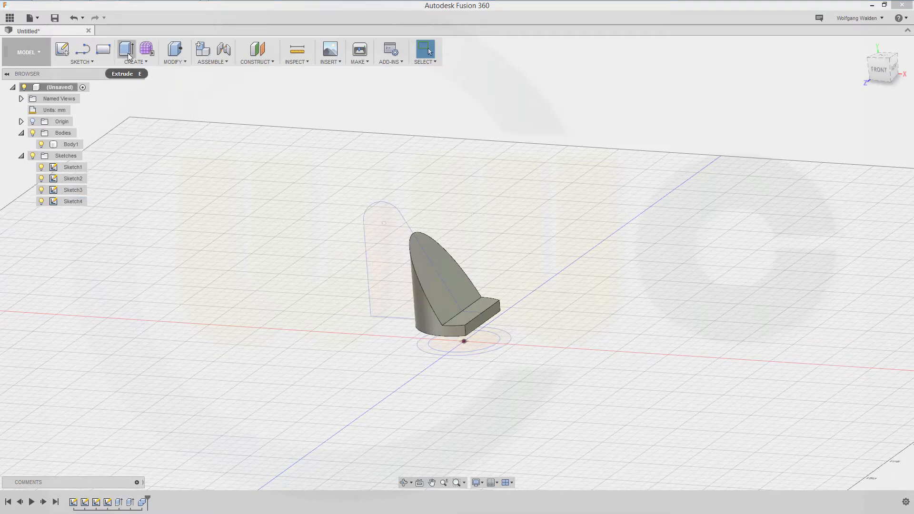
- Extrude the base circle 14 mm into a short cylindrical base beneath the fin
click(126, 50)
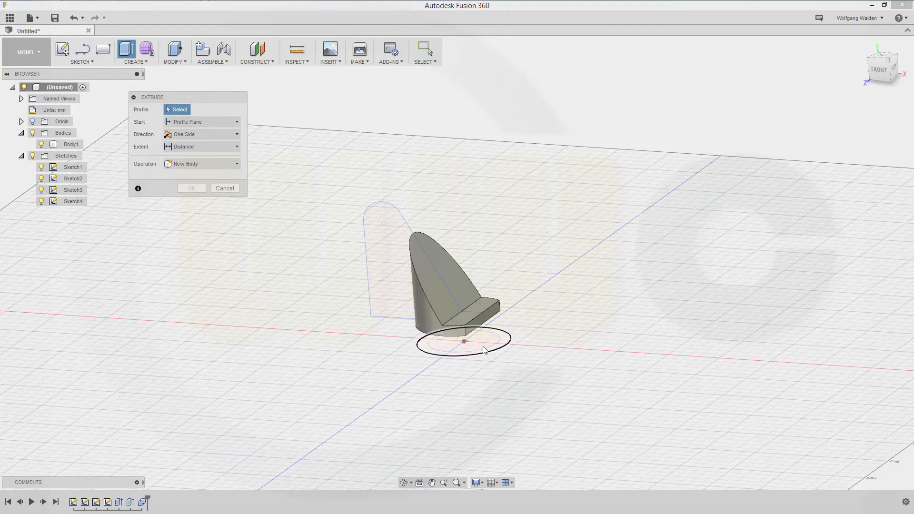
click(462, 340)
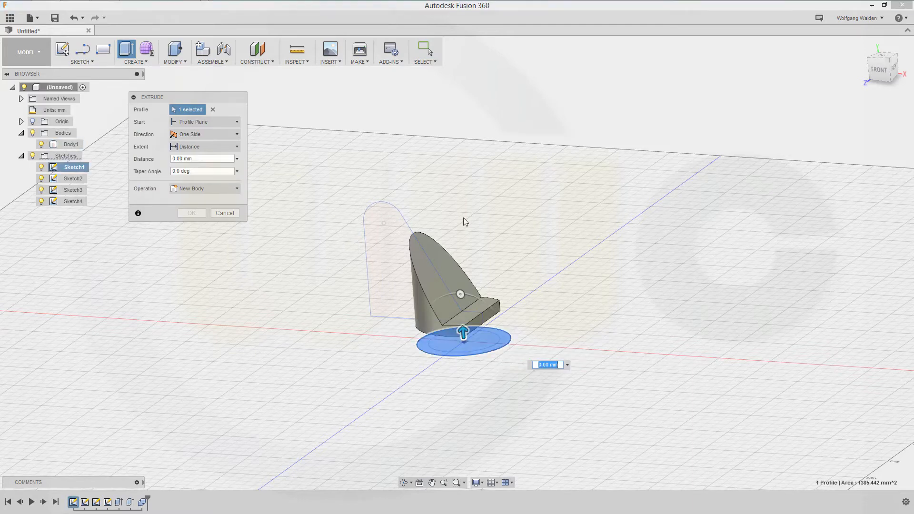
mouse_move(360, 196)
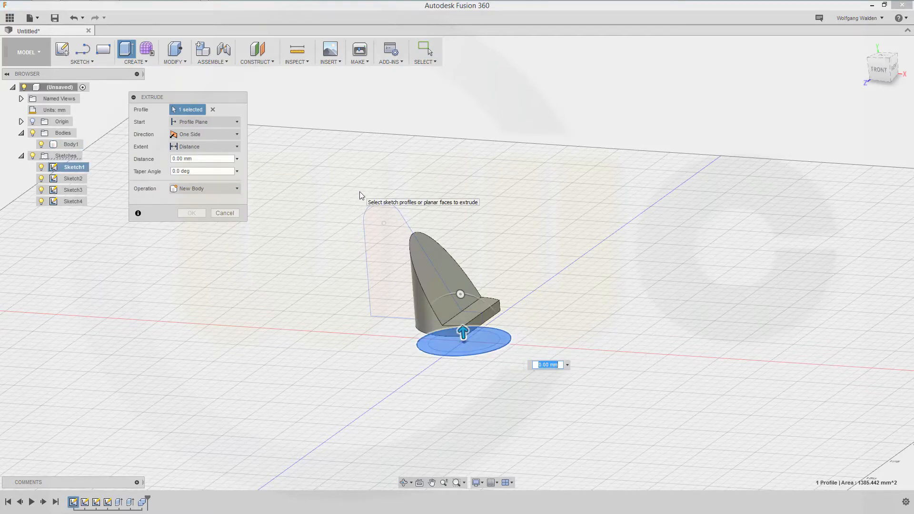
text(14)
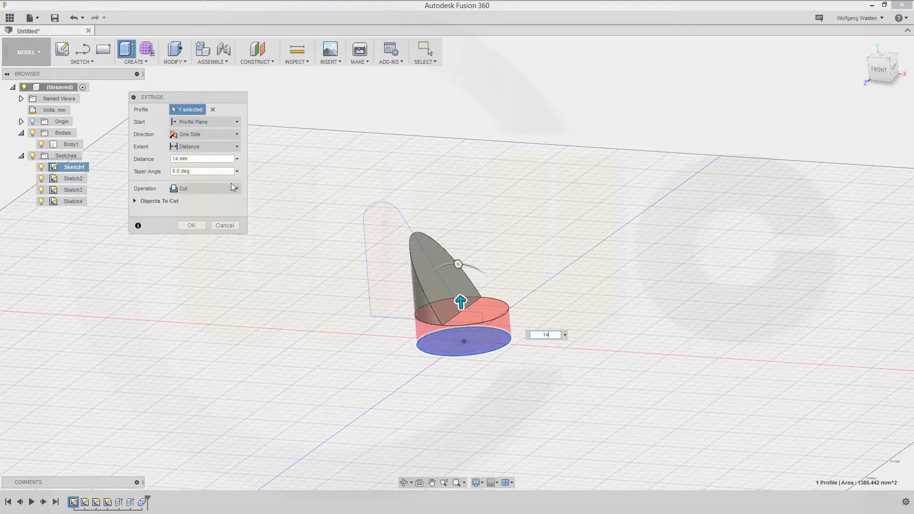
click(204, 188)
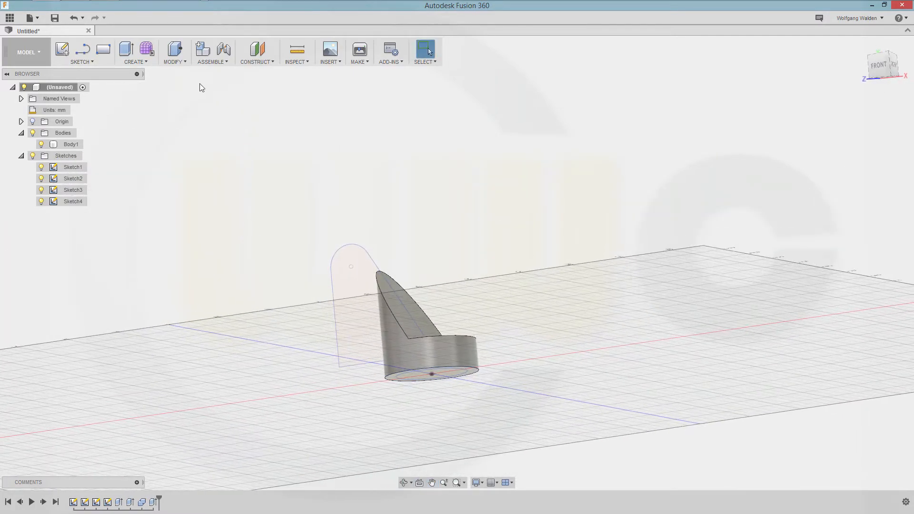
mouse_move(174, 51)
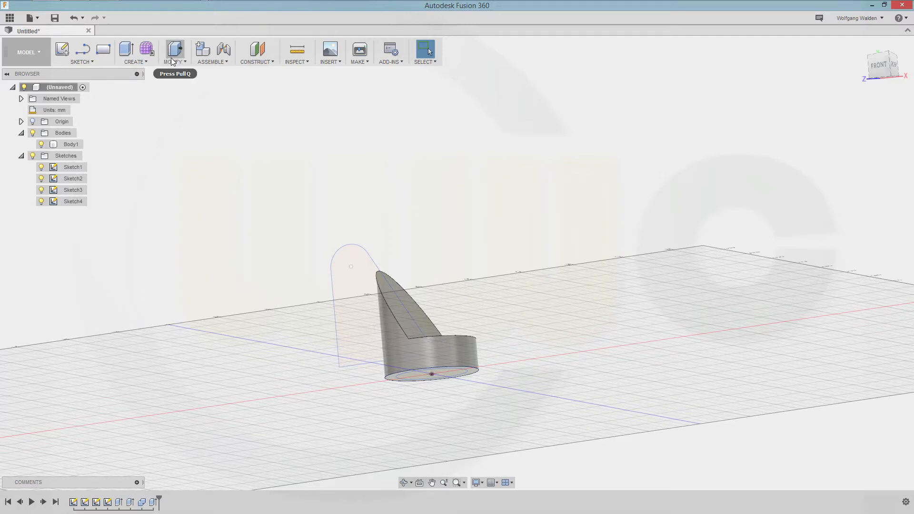
- Begin an extrusion with the upright fin outline from Sketch4 as its profile
click(125, 49)
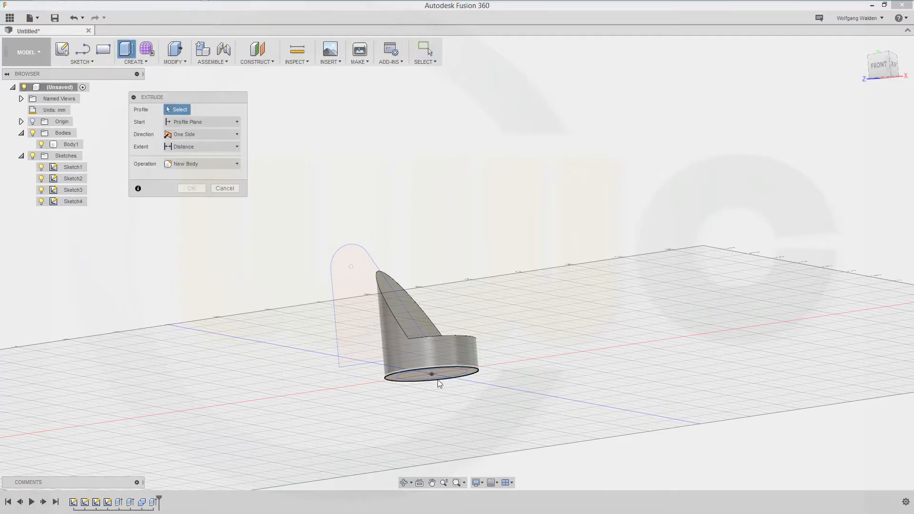
click(430, 373)
text(-1)
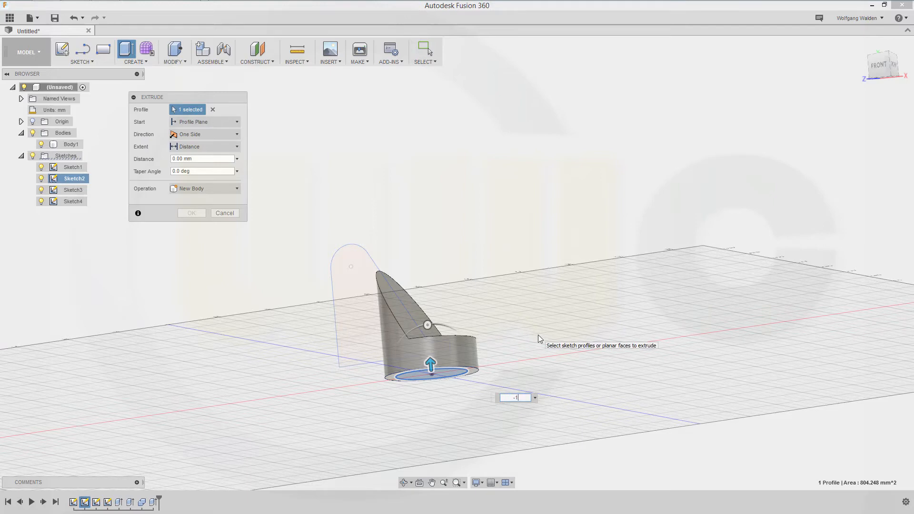
click(224, 213)
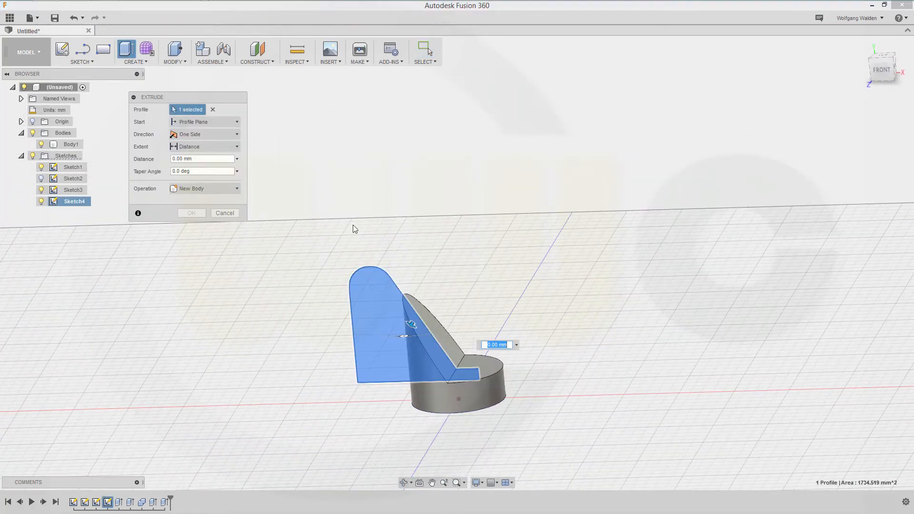
- Extrude the fin profile 32 mm symmetric whole-length, joined to the base, and hide a sketch
click(236, 135)
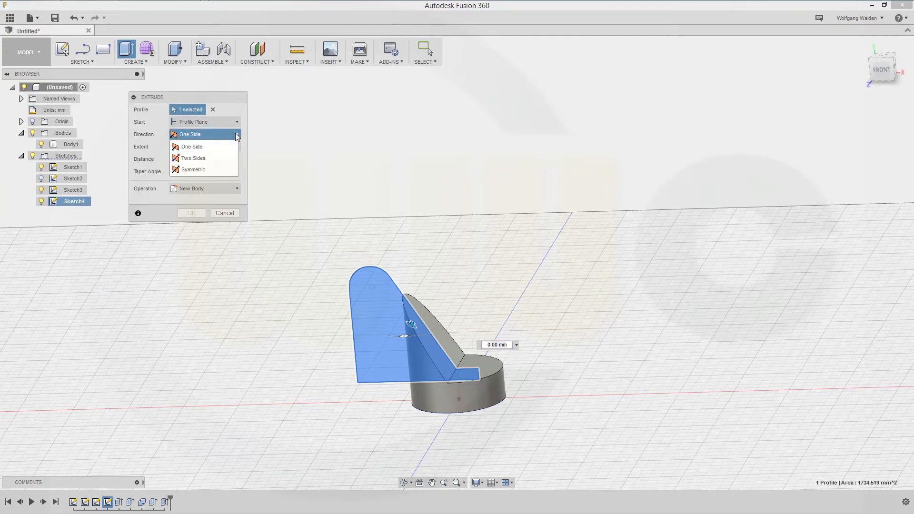
click(193, 169)
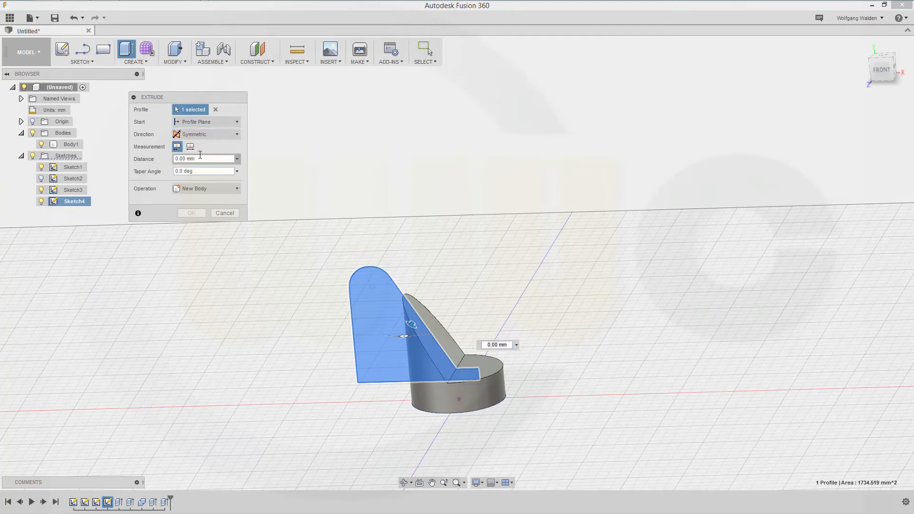
click(190, 147)
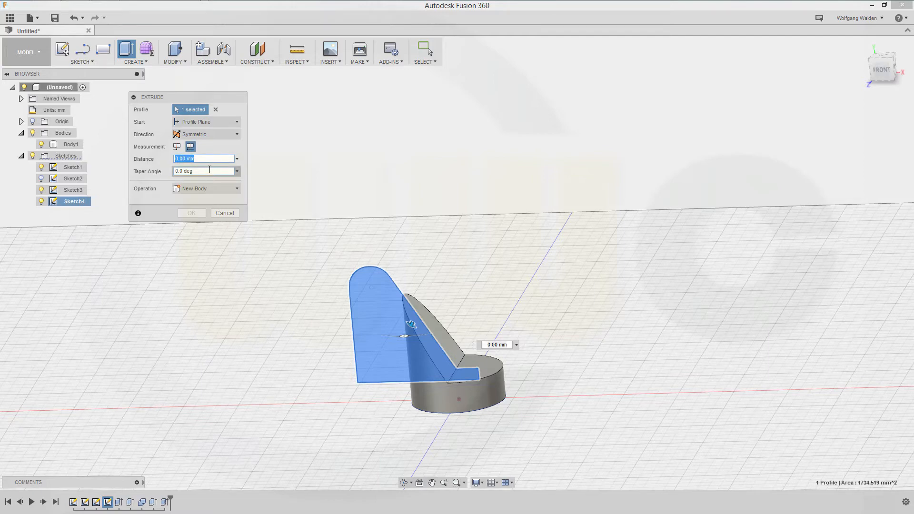
text(32)
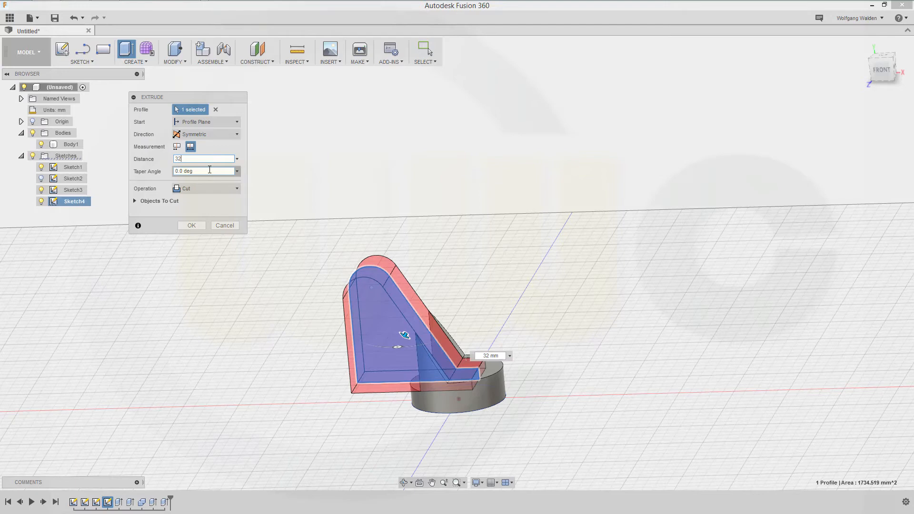
click(236, 188)
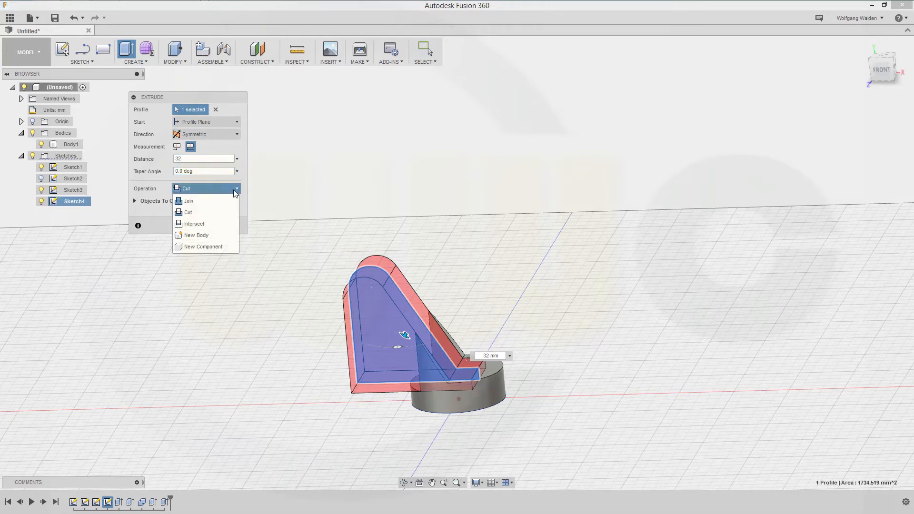
click(189, 211)
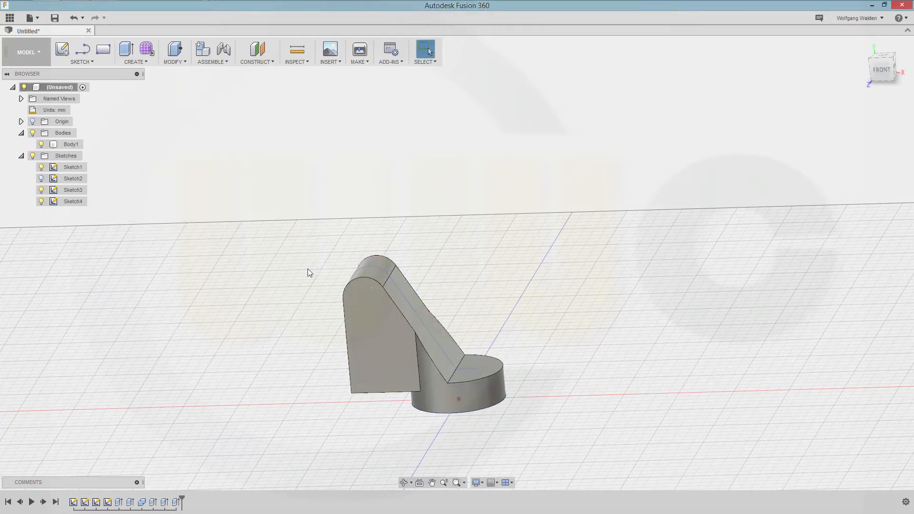
click(73, 167)
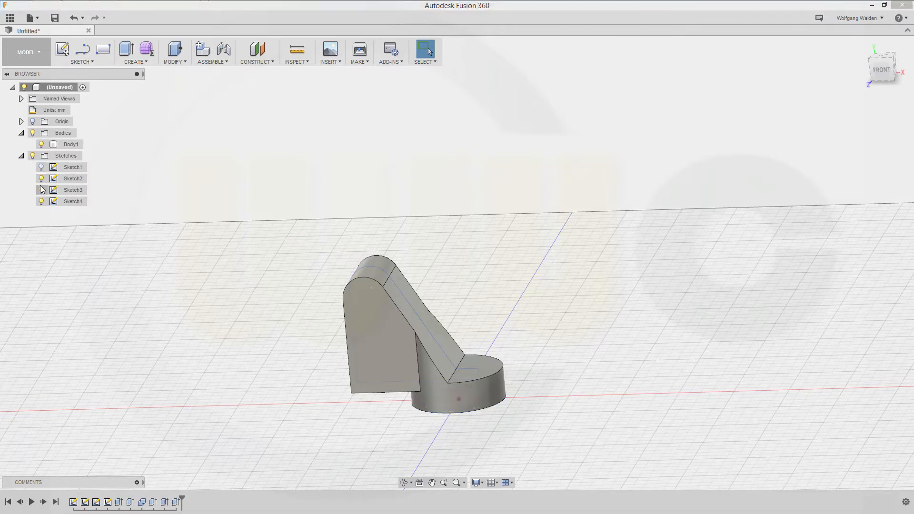
- Hide the remaining sketch outline in the Browser
click(73, 179)
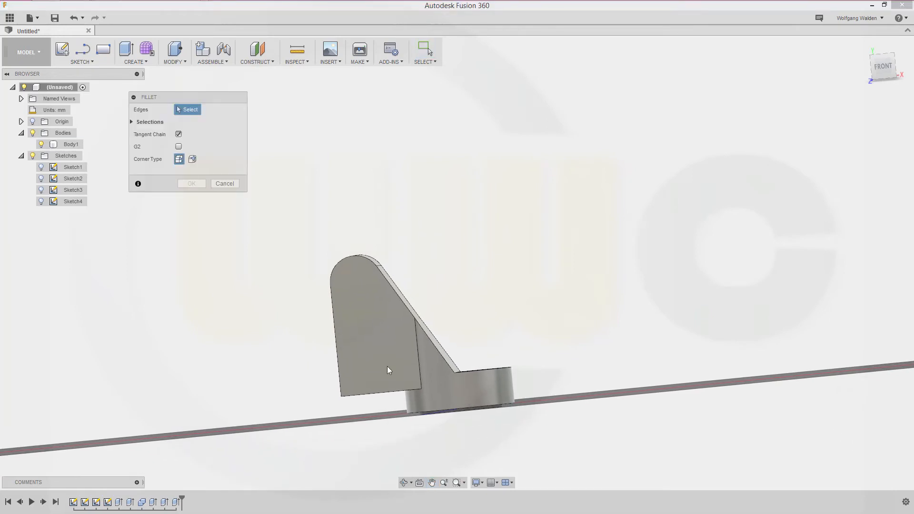
- Fillet the inner corner edge where the fin meets the cylindrical base
click(379, 391)
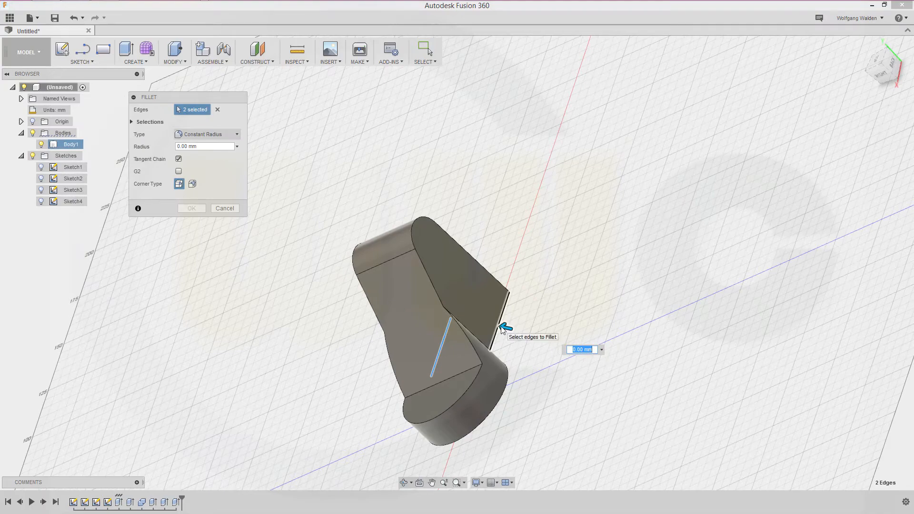
click(434, 379)
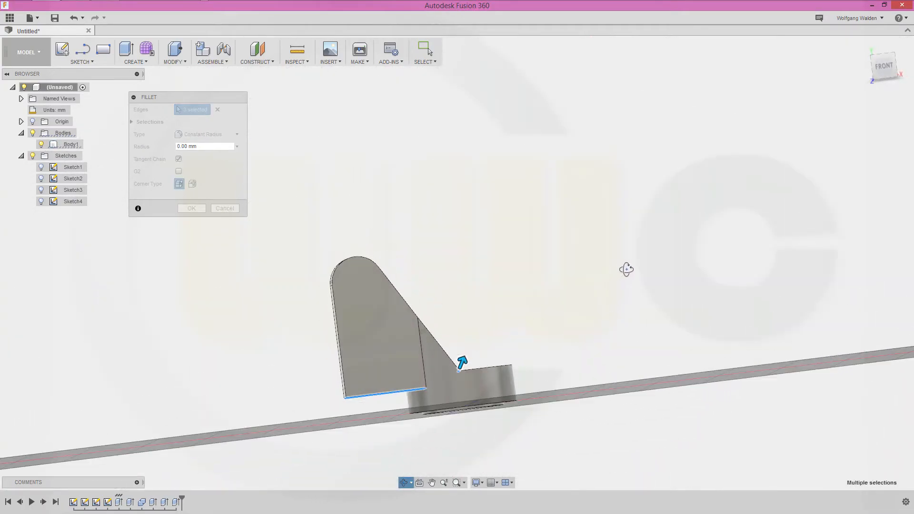
click(514, 406)
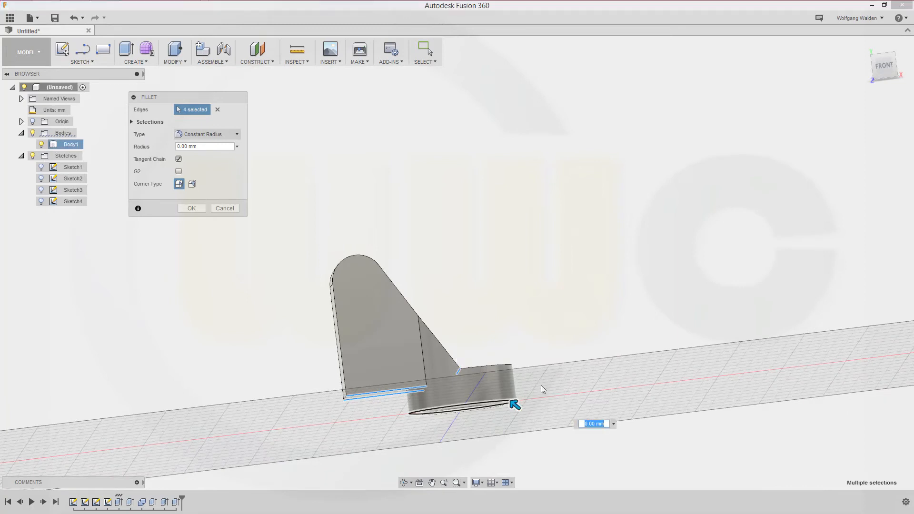
click(191, 208)
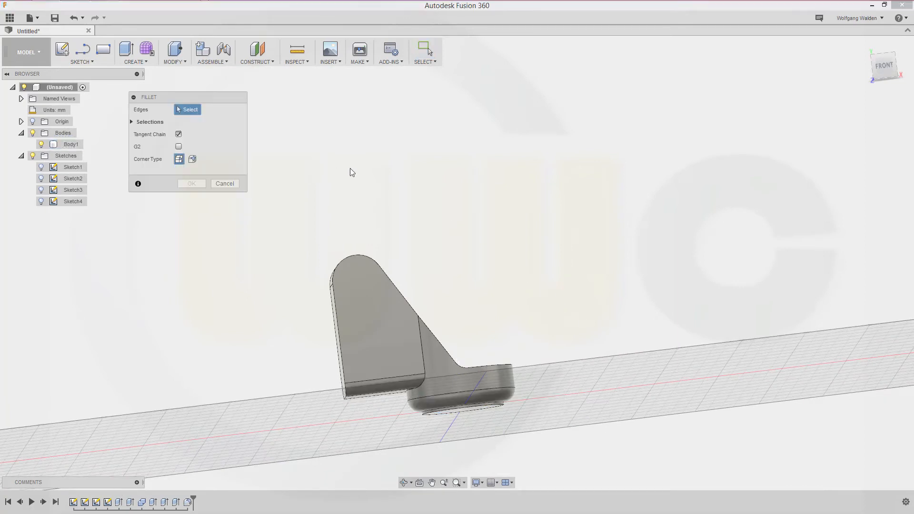
mouse_move(219, 158)
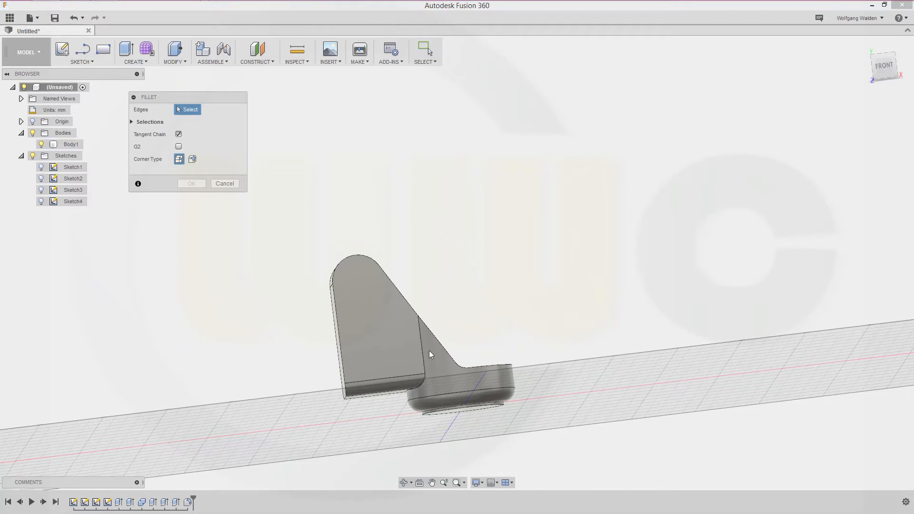
click(418, 350)
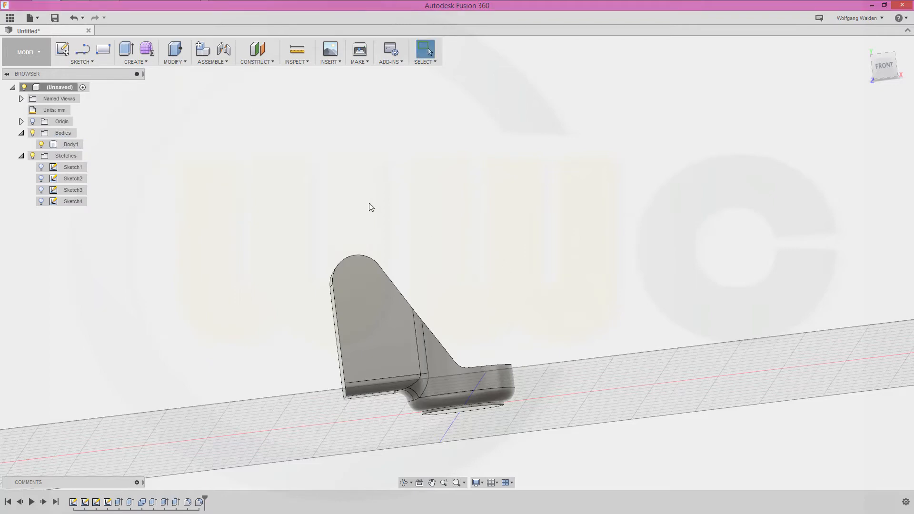
- Fillet the bottom edge of the cylindrical base with a second fillet
click(173, 52)
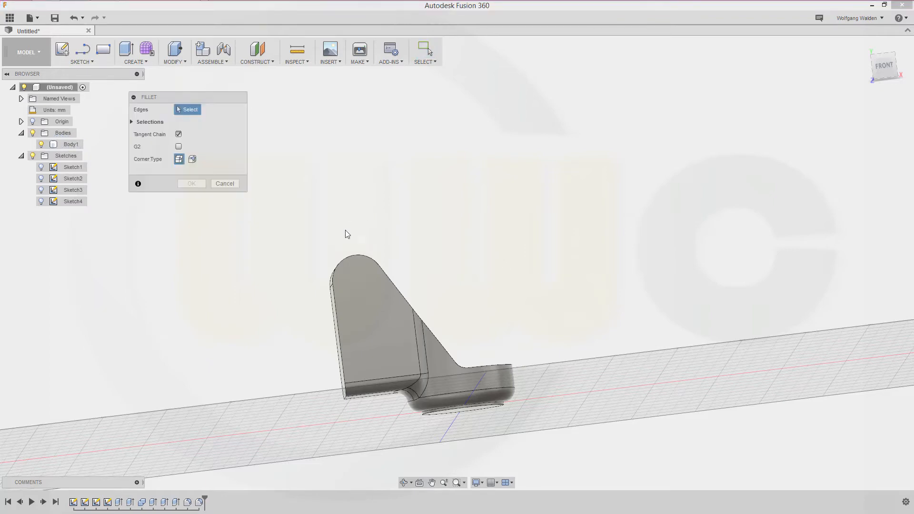
scroll(up, 3)
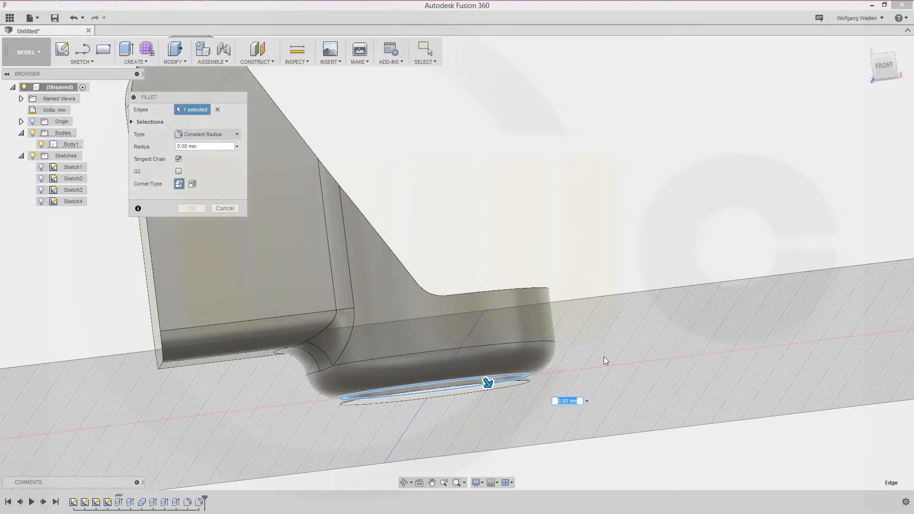
click(225, 208)
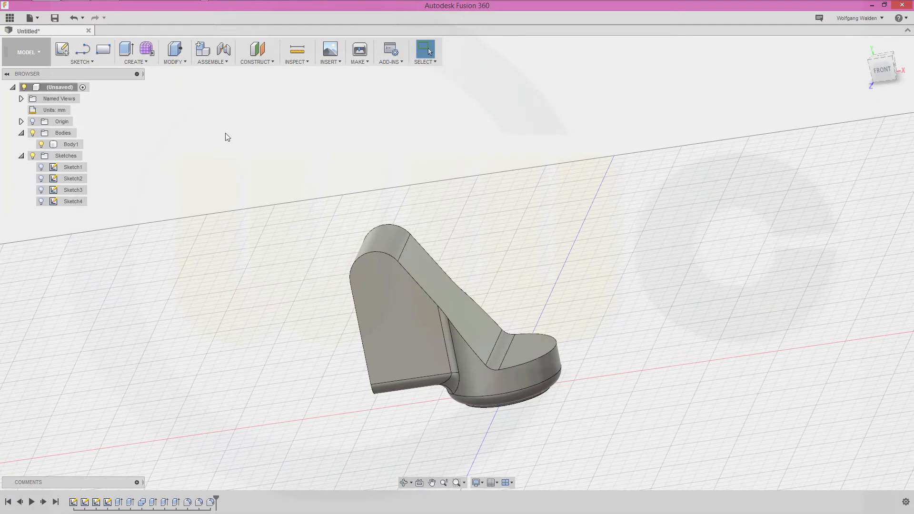
mouse_move(173, 52)
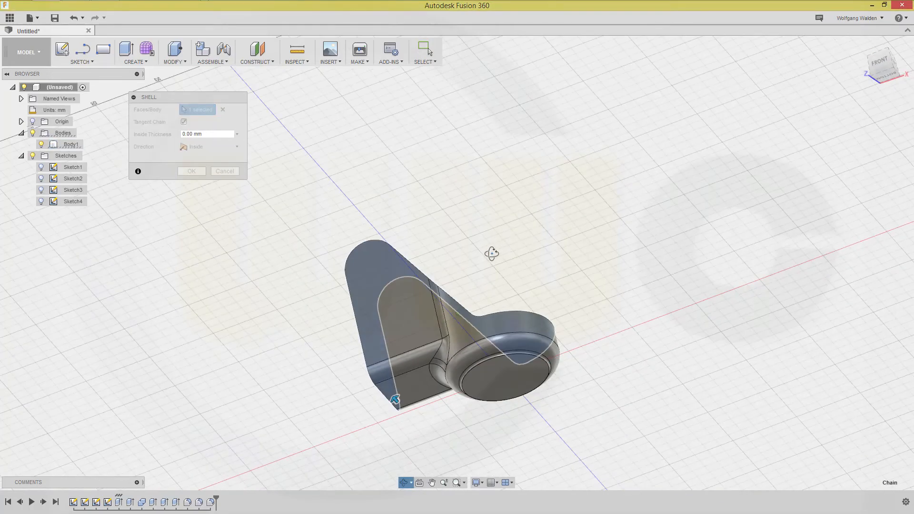
- Shell the bracket, removing the fin side face and the base top face
click(506, 367)
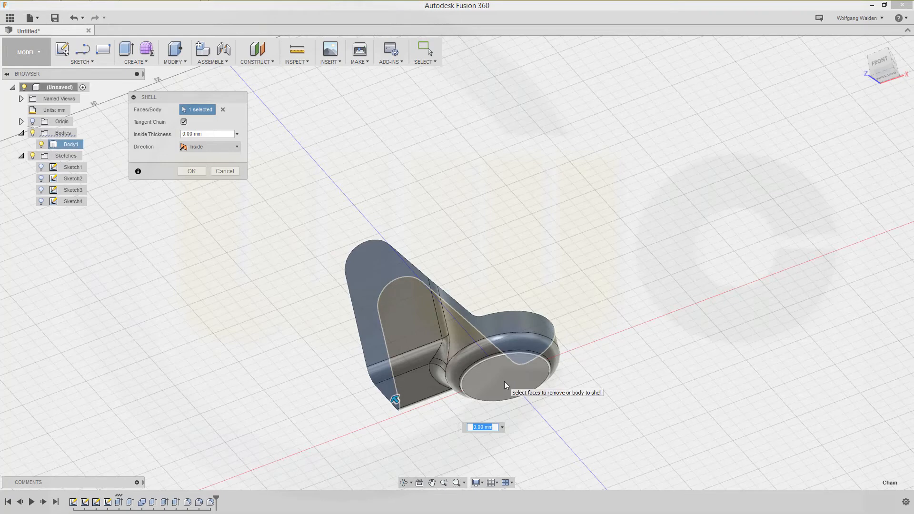
click(504, 373)
text(2)
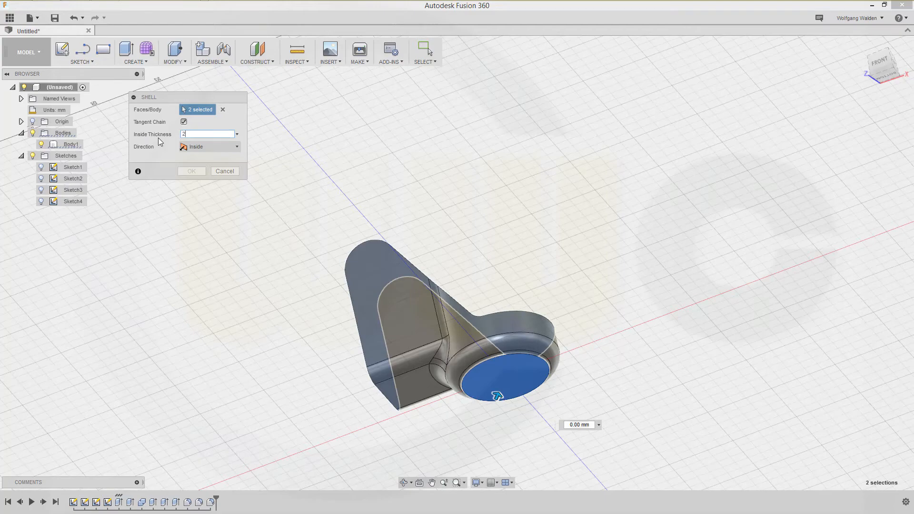
click(191, 171)
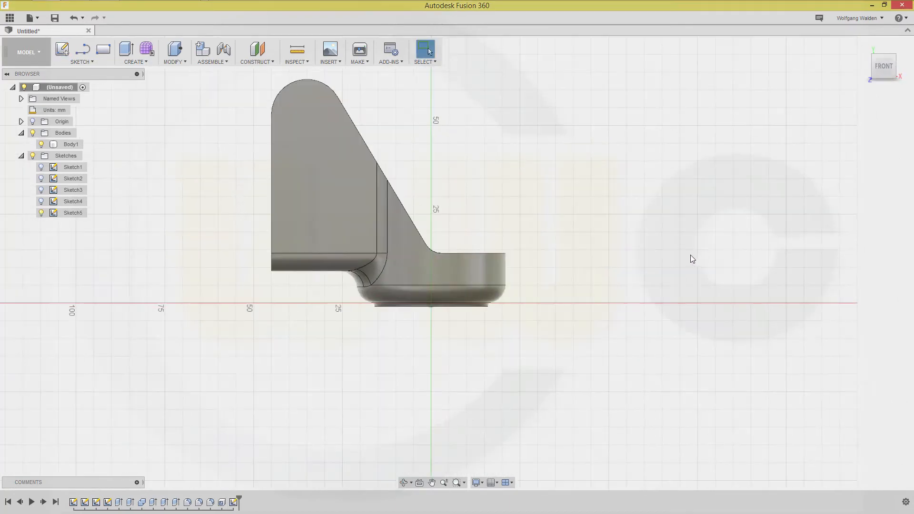
- In Sketch5 with the body hidden, draw a 10 x 5 mm rectangle 22 mm across and 21 mm up
double_click(73, 167)
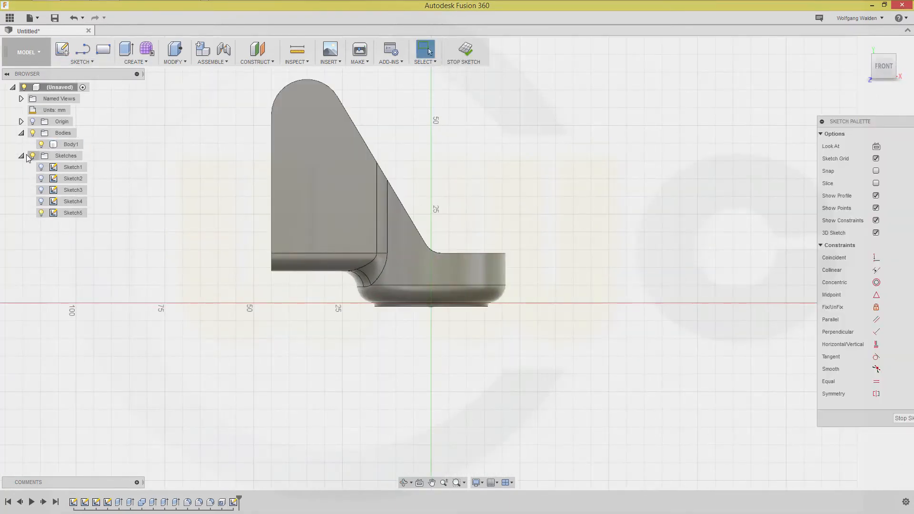
click(41, 144)
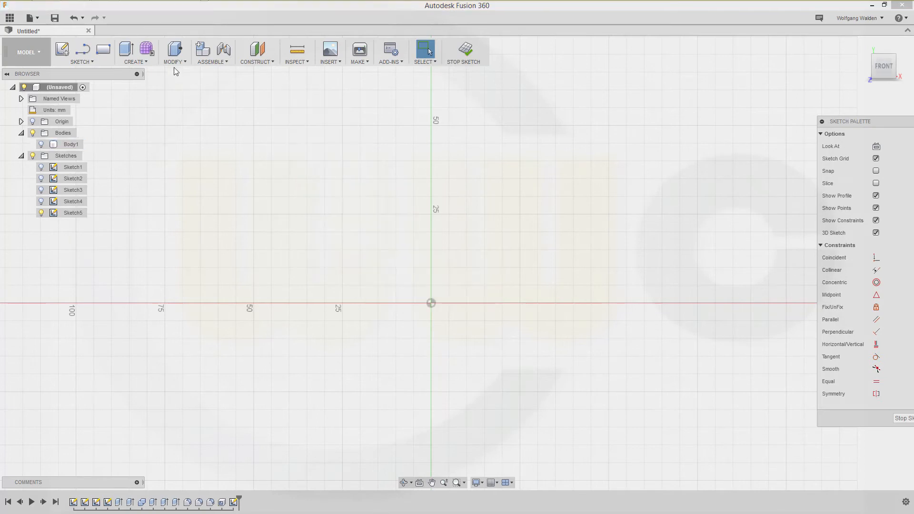
click(104, 48)
text(10)
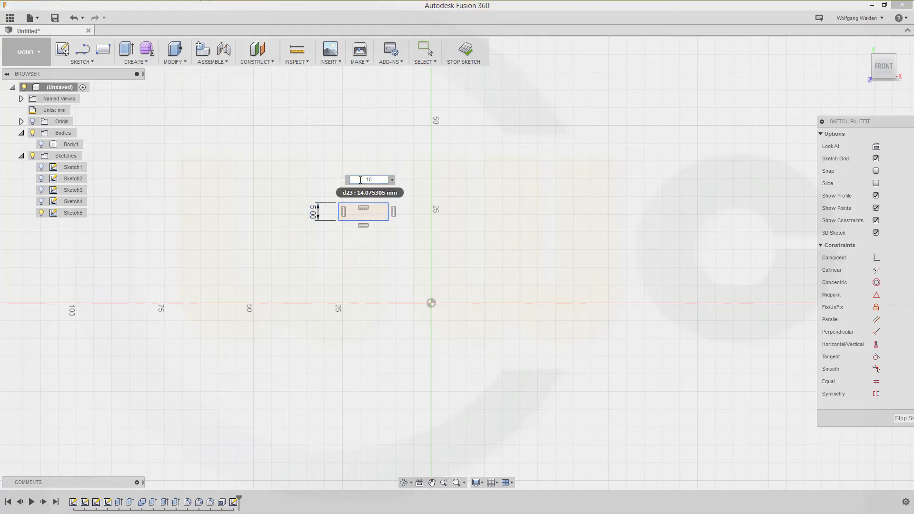
key(Return)
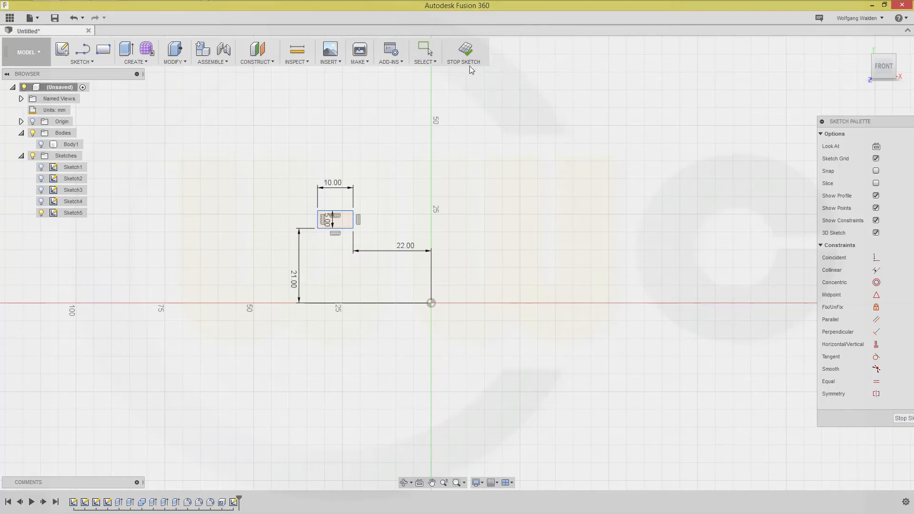
click(462, 51)
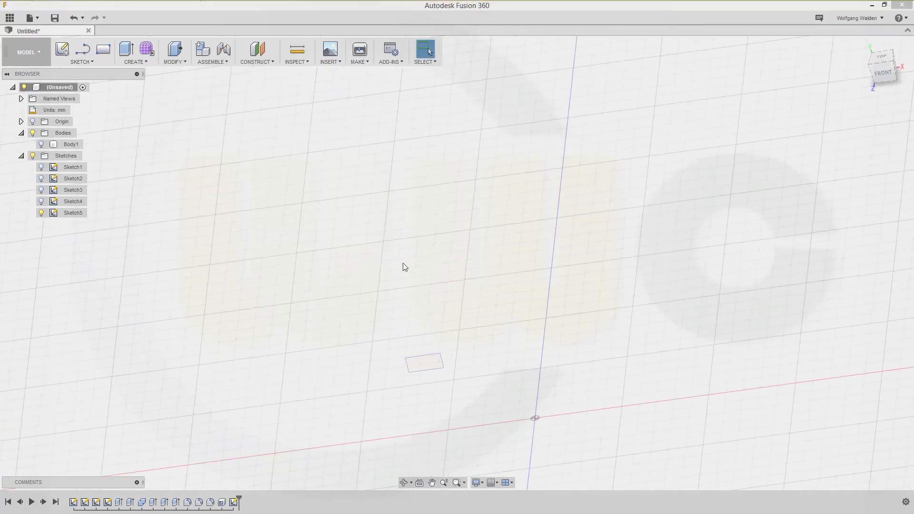
mouse_move(126, 49)
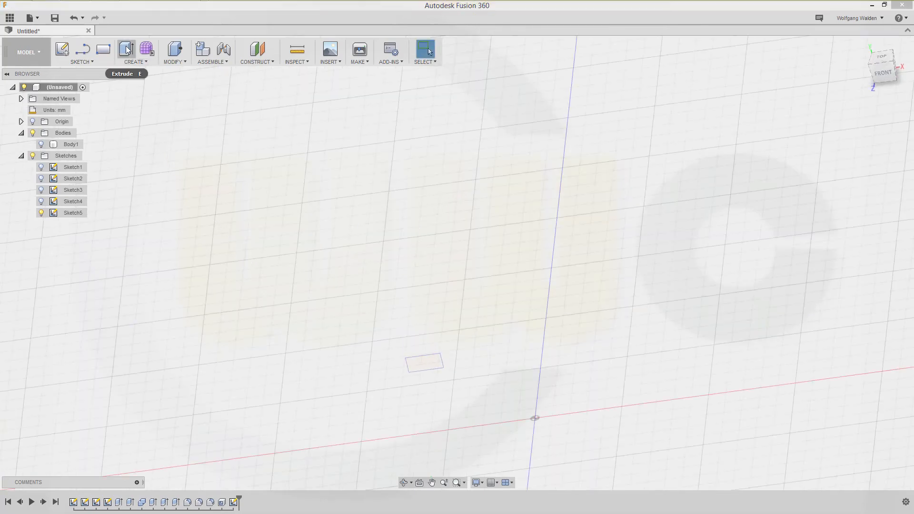
- Extrude the small rectangle symmetrically into a separate block, Body3
click(126, 49)
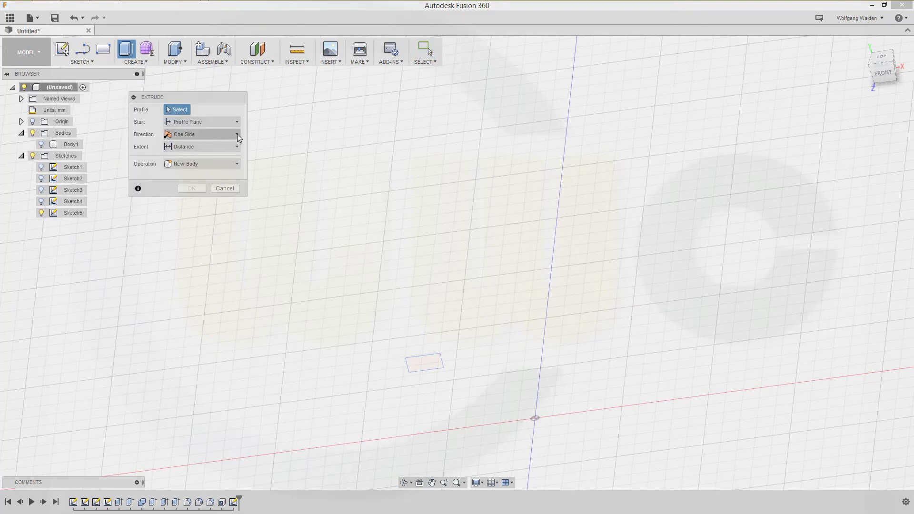
click(236, 134)
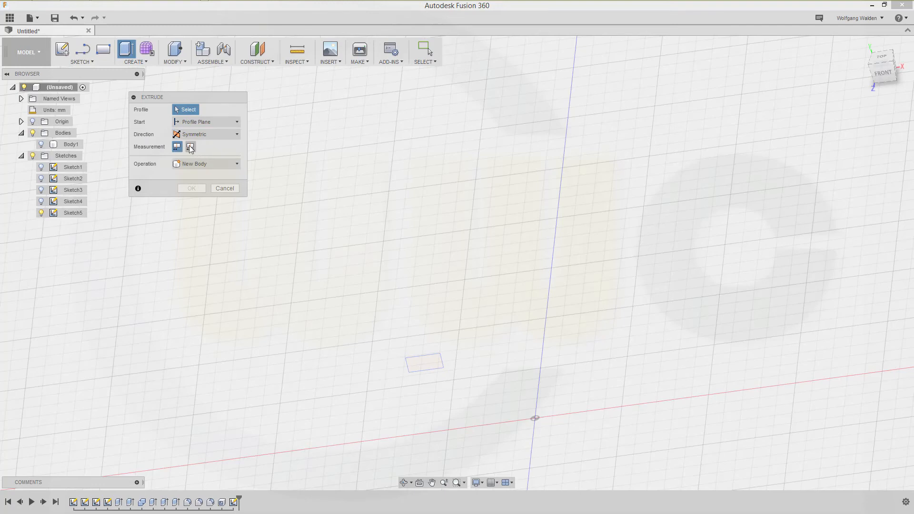
mouse_move(189, 147)
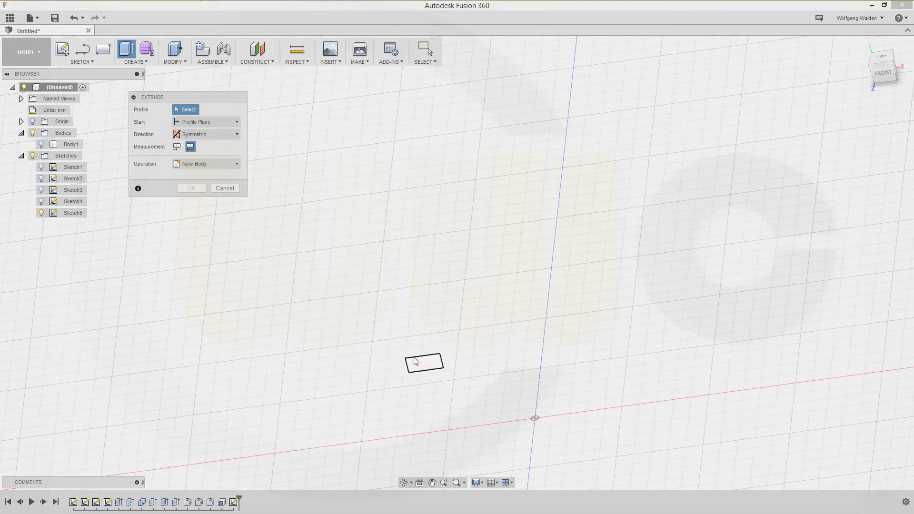
click(424, 361)
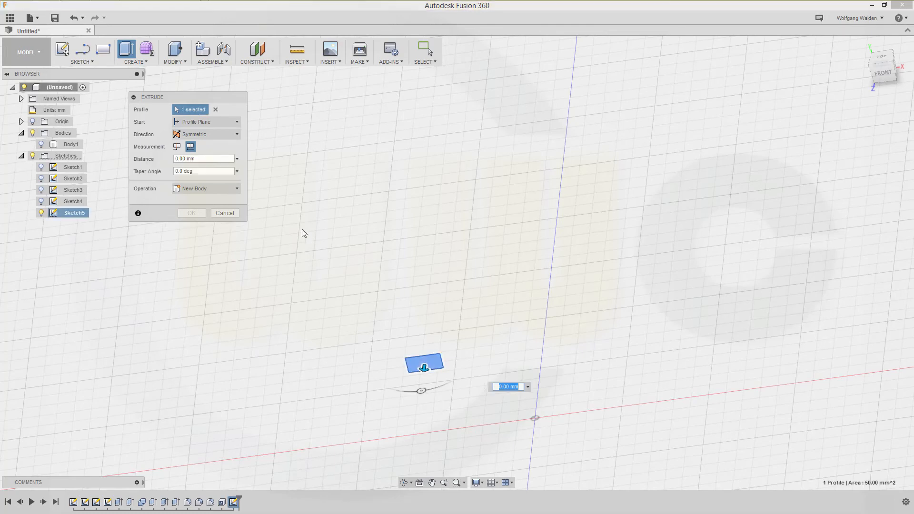
click(201, 158)
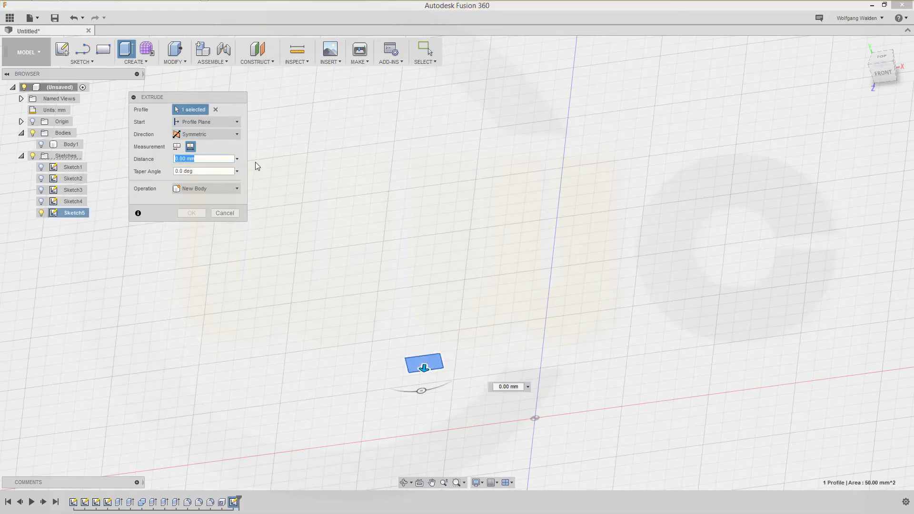
click(191, 213)
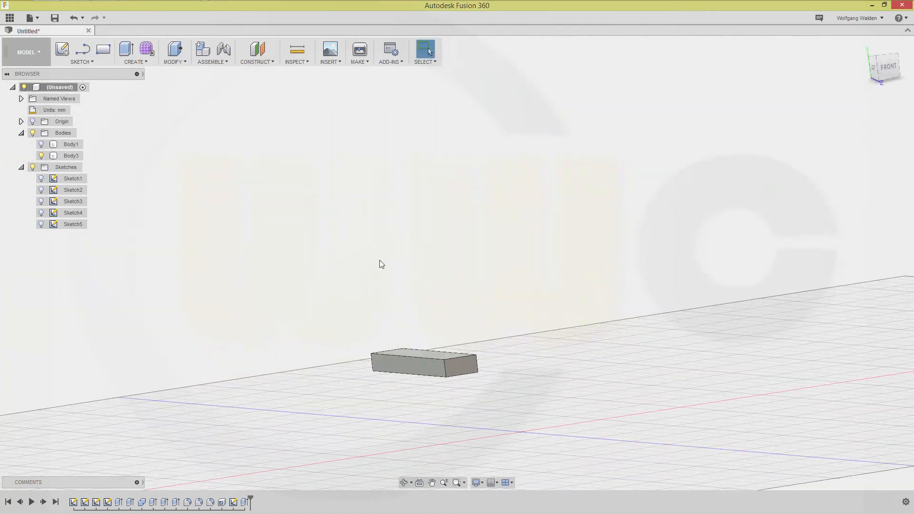
- Fillet the block's four long edges into a pill shape and show Body1 again
click(414, 354)
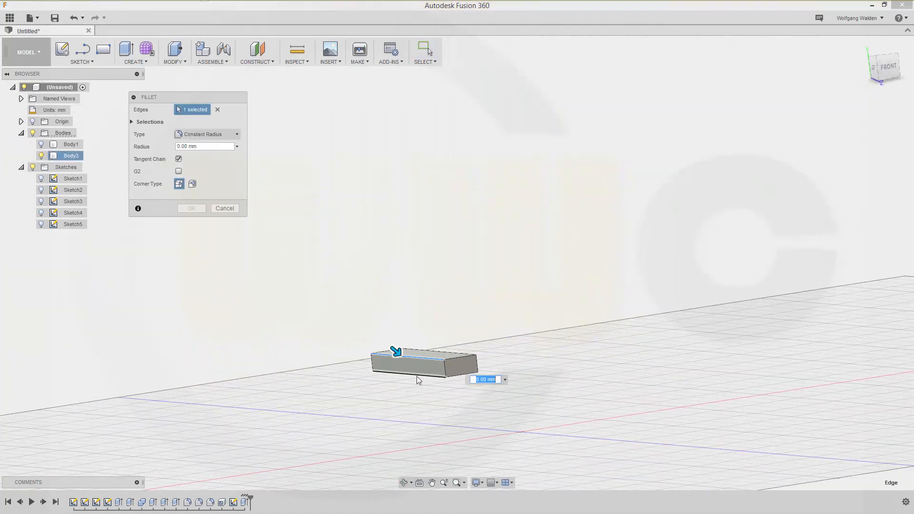
click(452, 357)
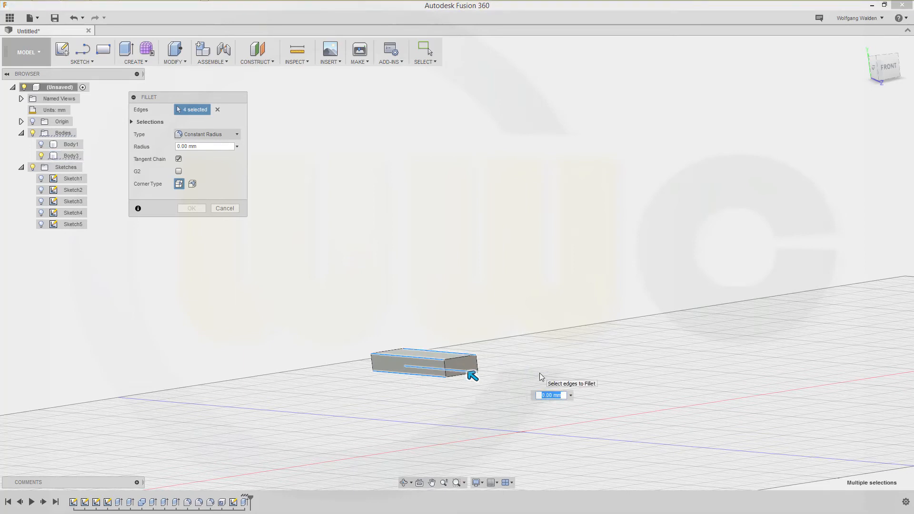
click(192, 208)
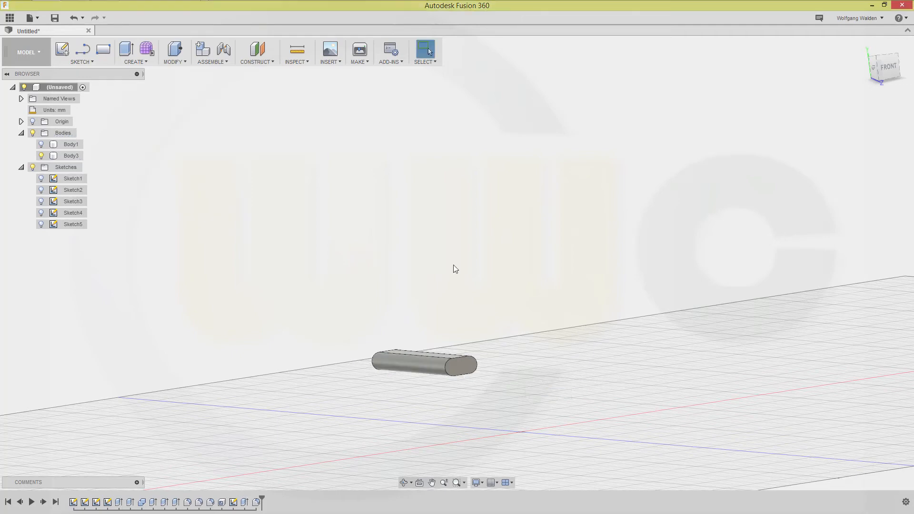
click(70, 144)
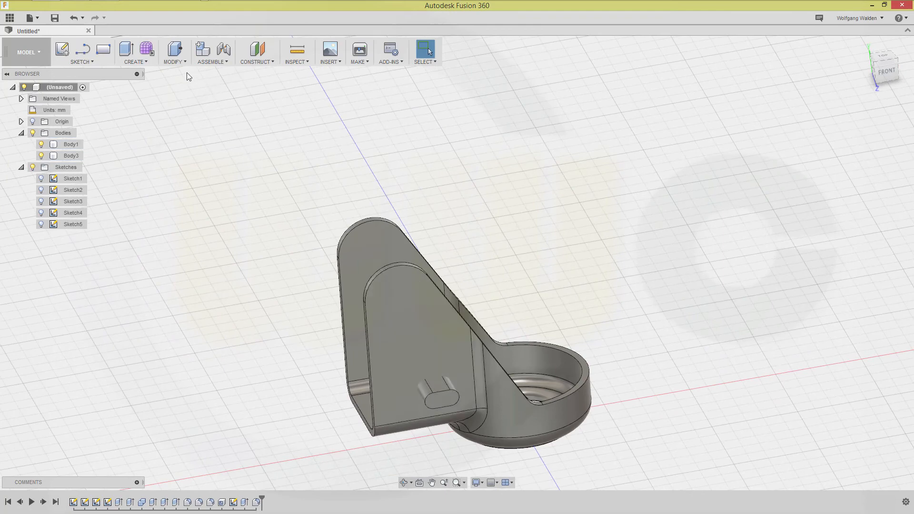
- Combine with Cut, subtracting the pill block Body3 from the bracket Body1
click(174, 52)
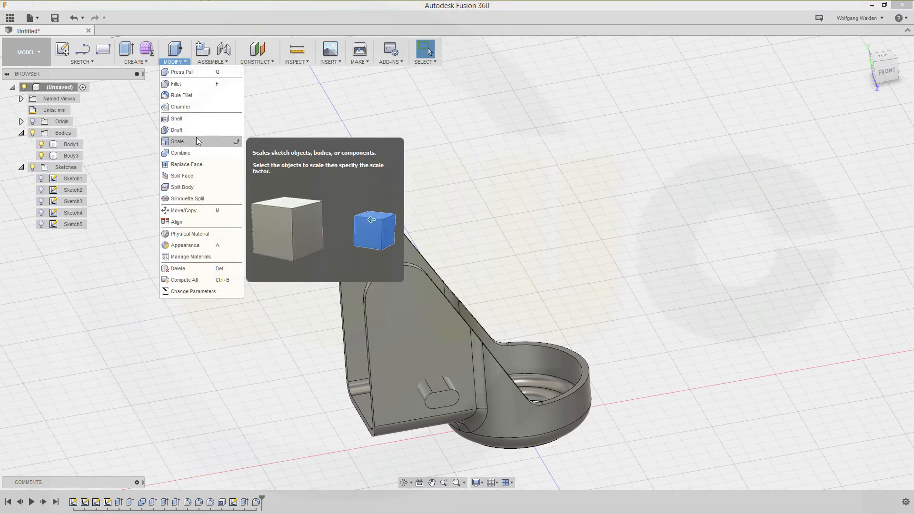
click(180, 153)
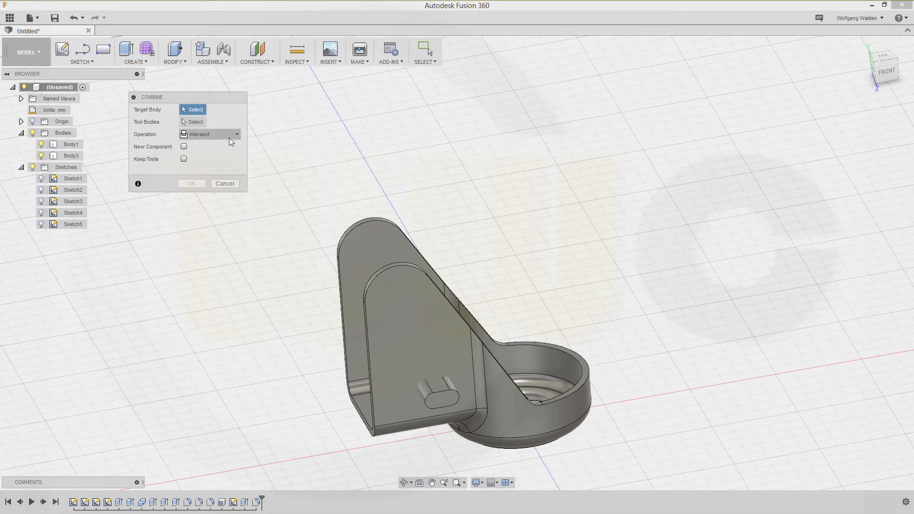
click(236, 135)
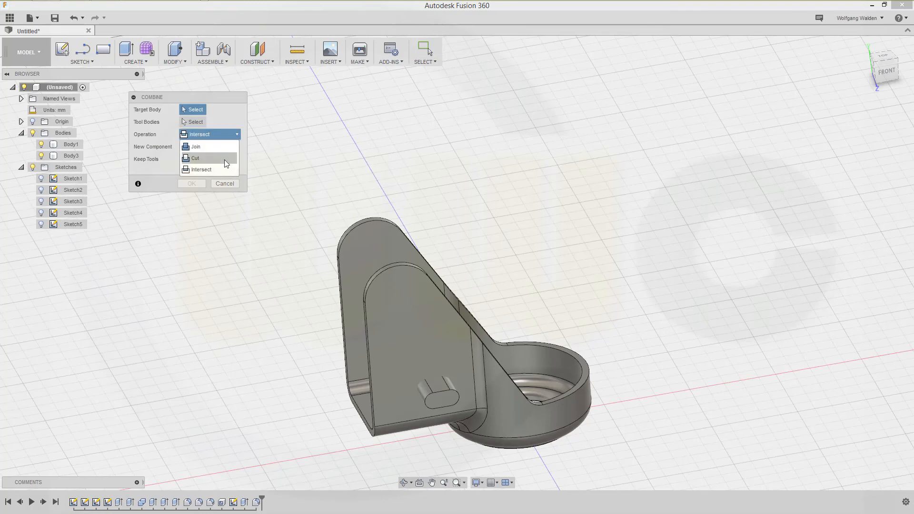
click(195, 158)
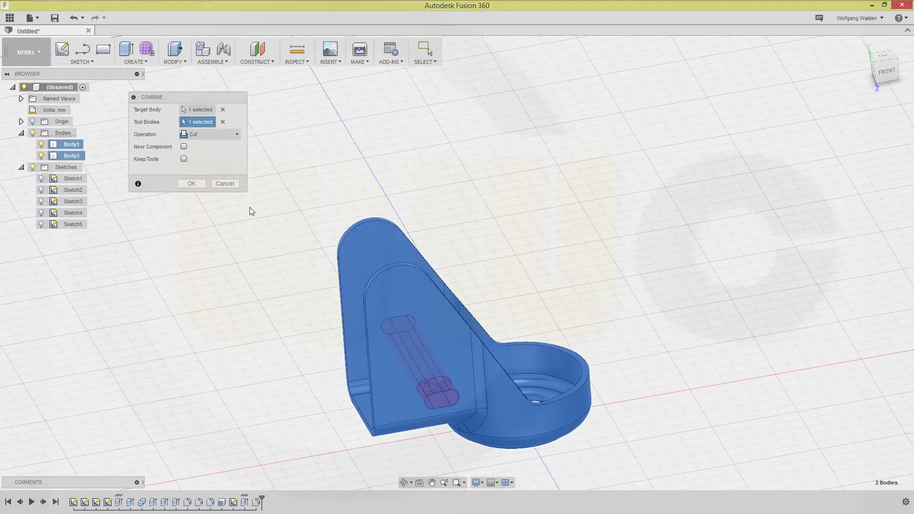
click(191, 183)
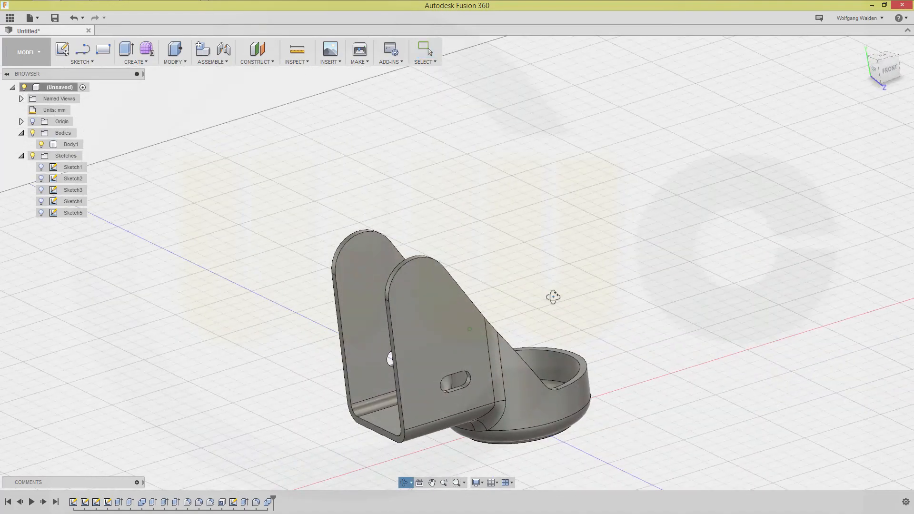
- Sketch a circle on the side plane concentric with the fin's rounded top, then finish the sketch
click(62, 50)
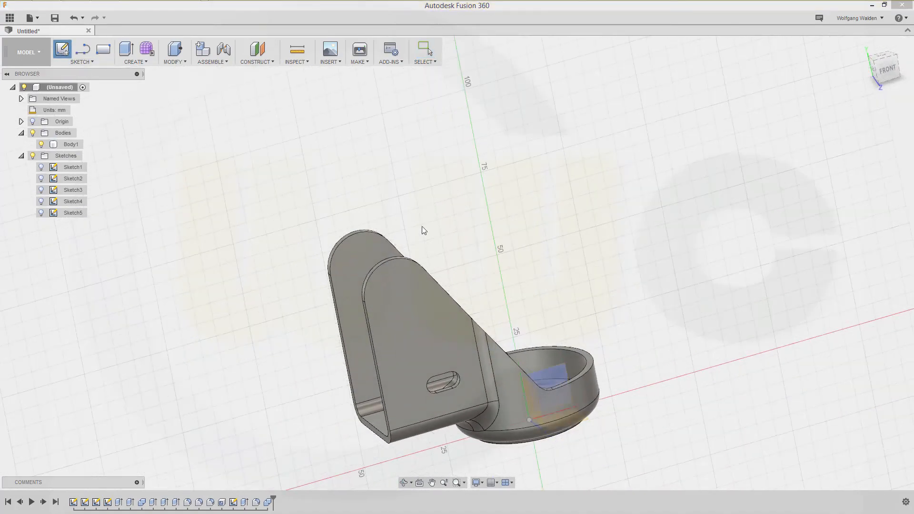
click(63, 49)
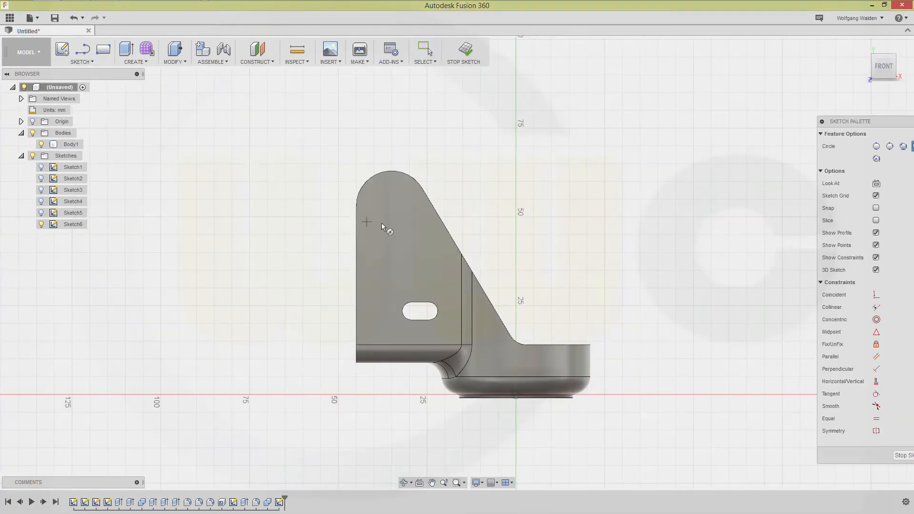
click(389, 214)
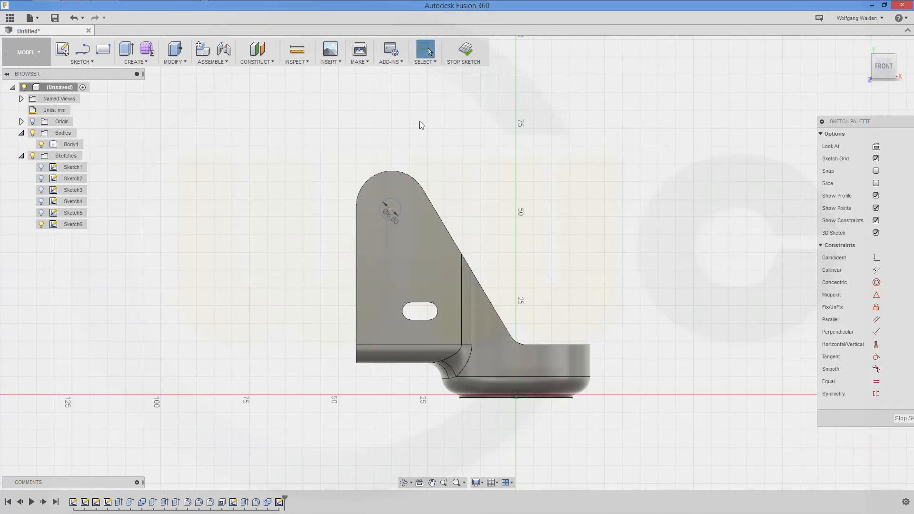
mouse_move(876, 294)
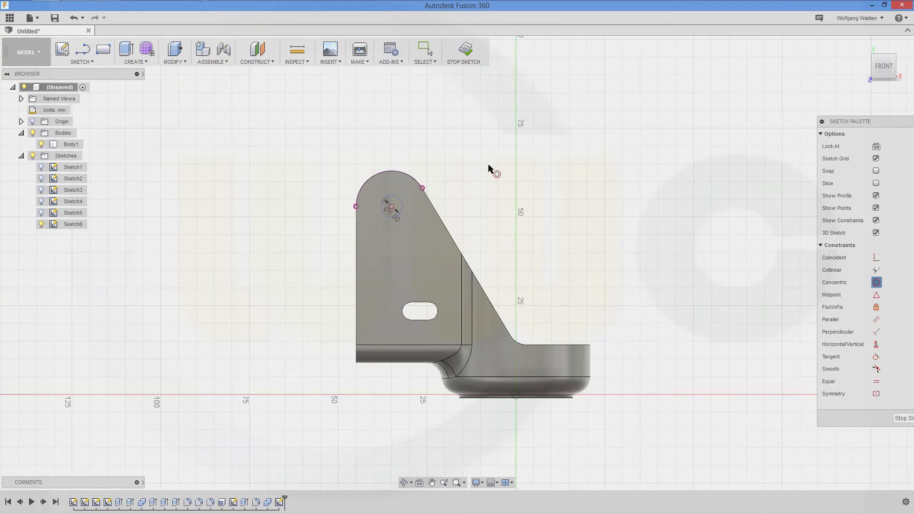
mouse_move(487, 149)
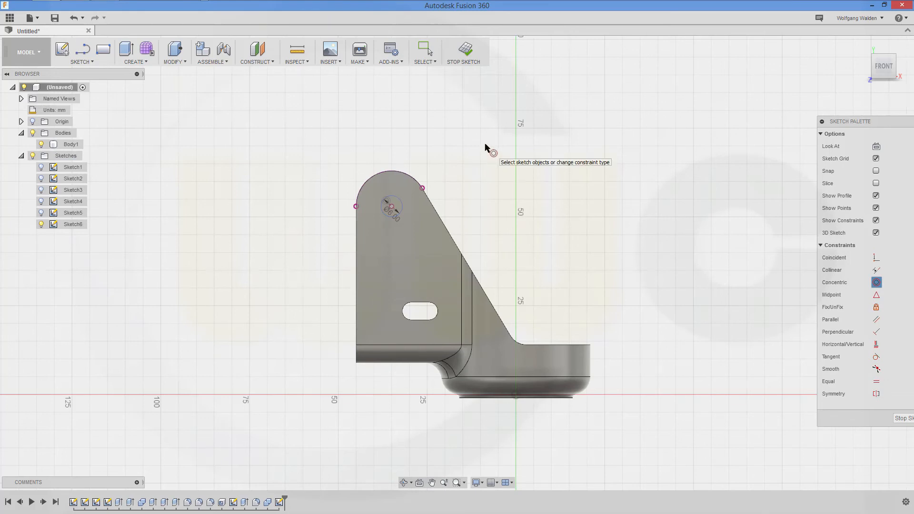
click(384, 175)
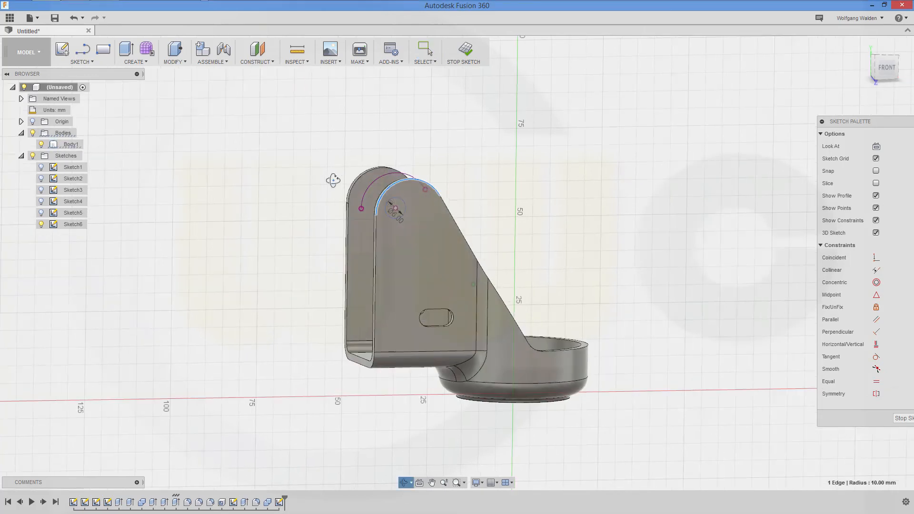
click(384, 186)
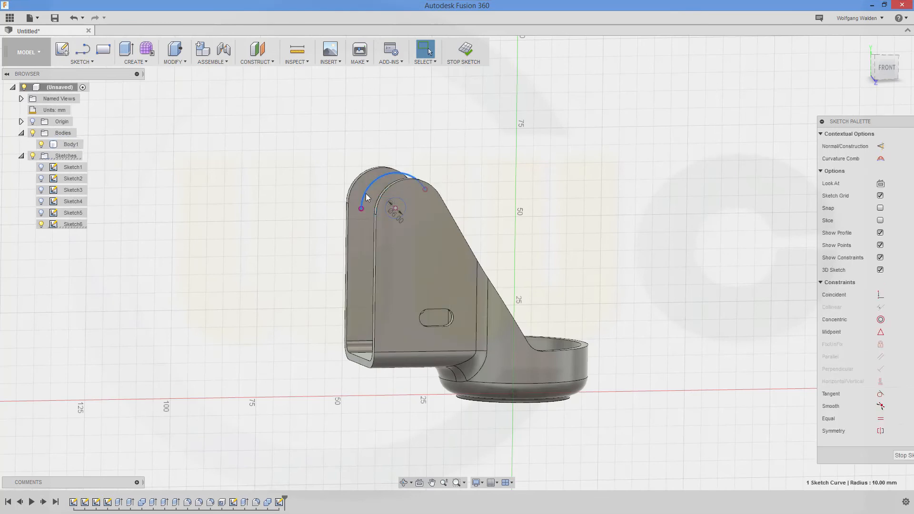
right_click(366, 197)
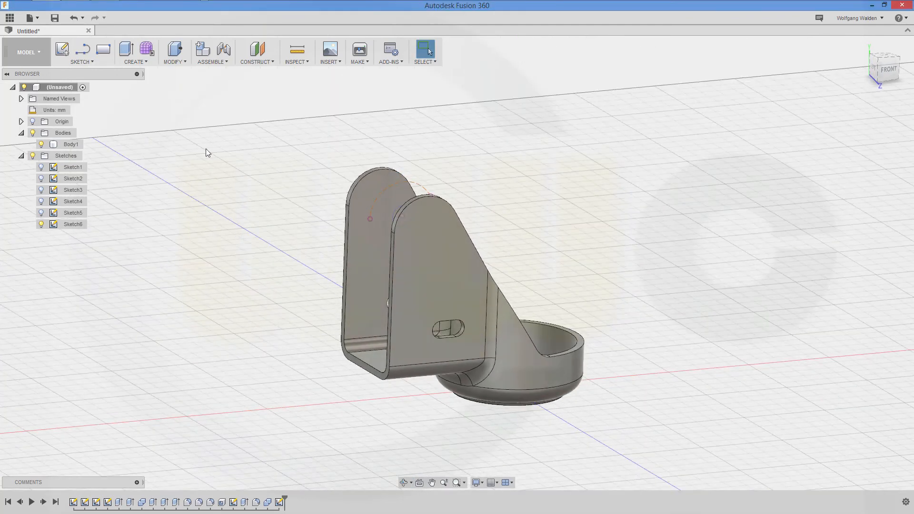
- Extrude the circle 50 mm symmetrically as a new pin body, Body4, through both fins
click(126, 49)
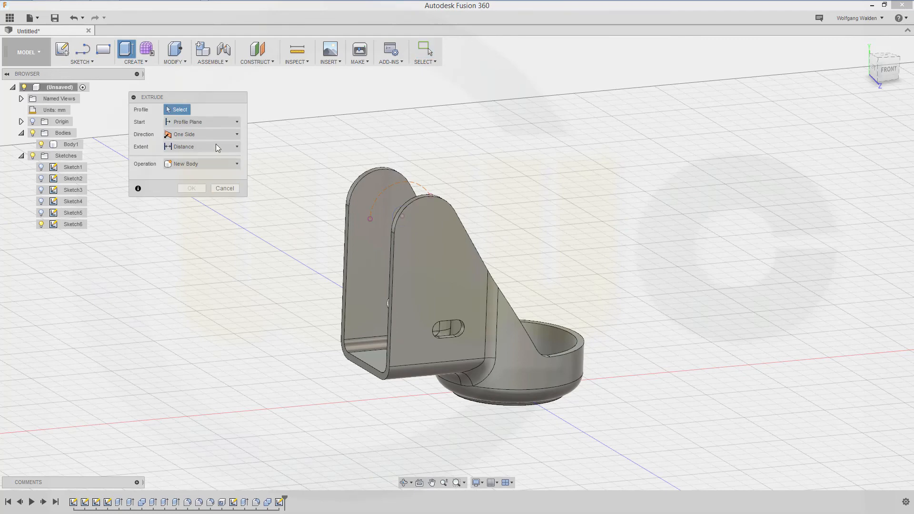
click(236, 134)
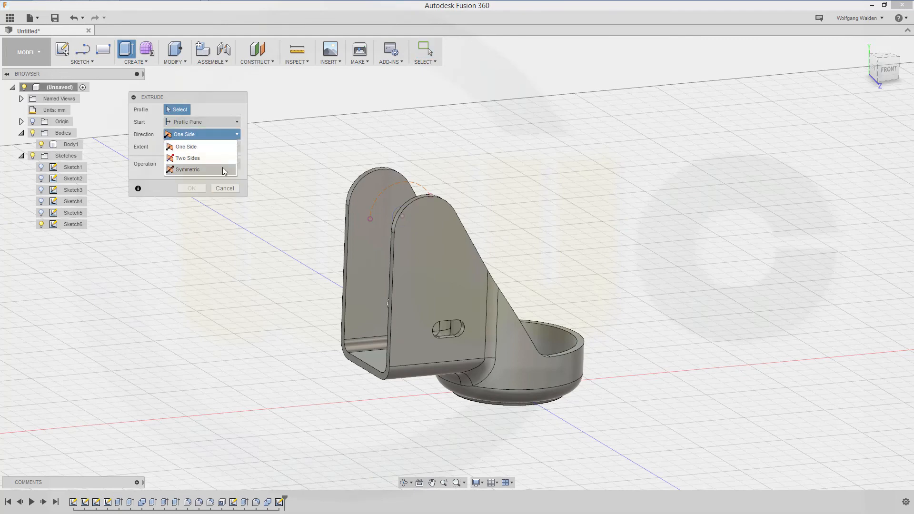
click(188, 169)
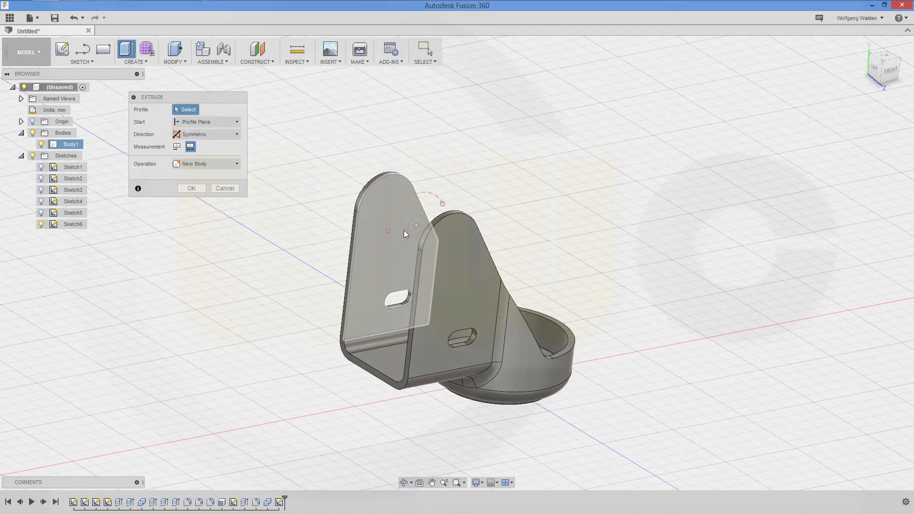
click(415, 227)
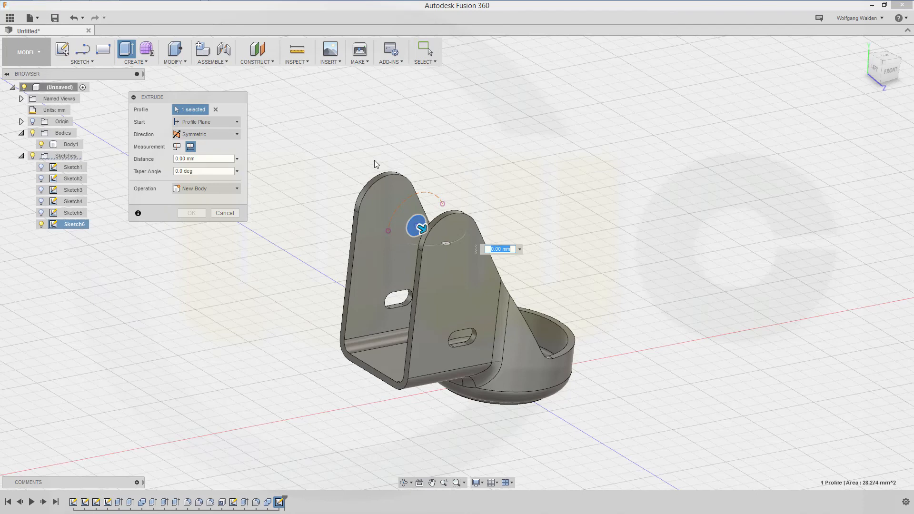
text(50)
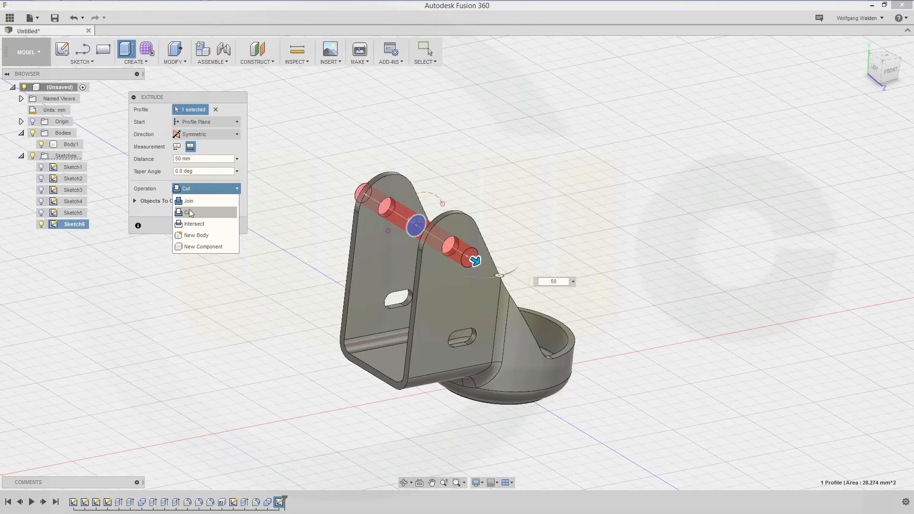
click(196, 235)
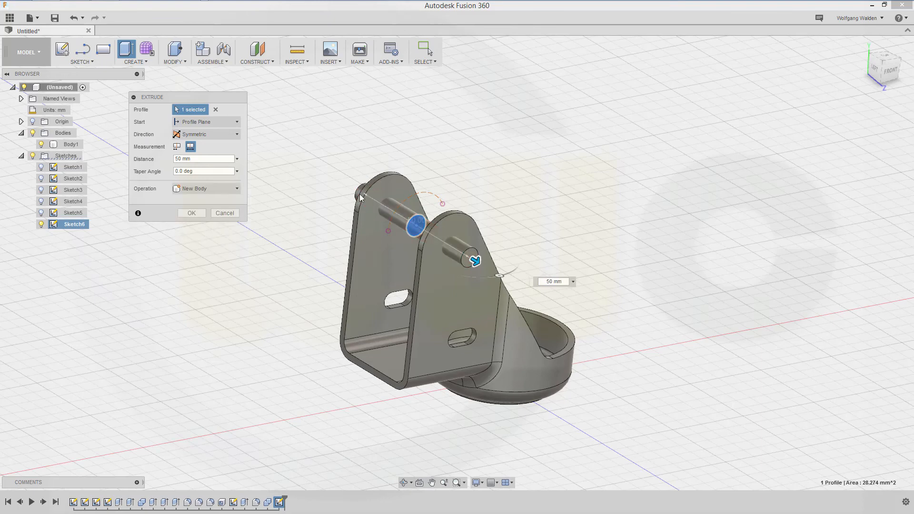
click(191, 213)
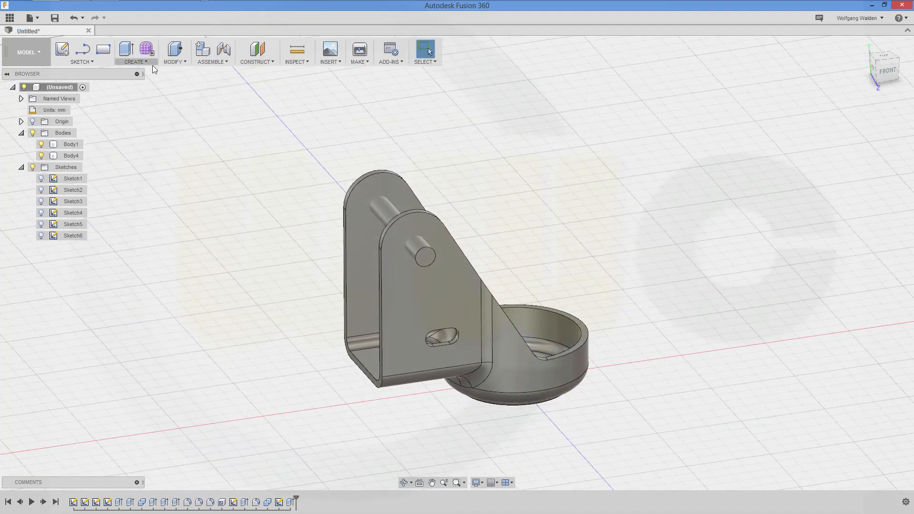
- Combine with Body1 as target and Body4 as tool, cutting round holes through both fins
click(172, 52)
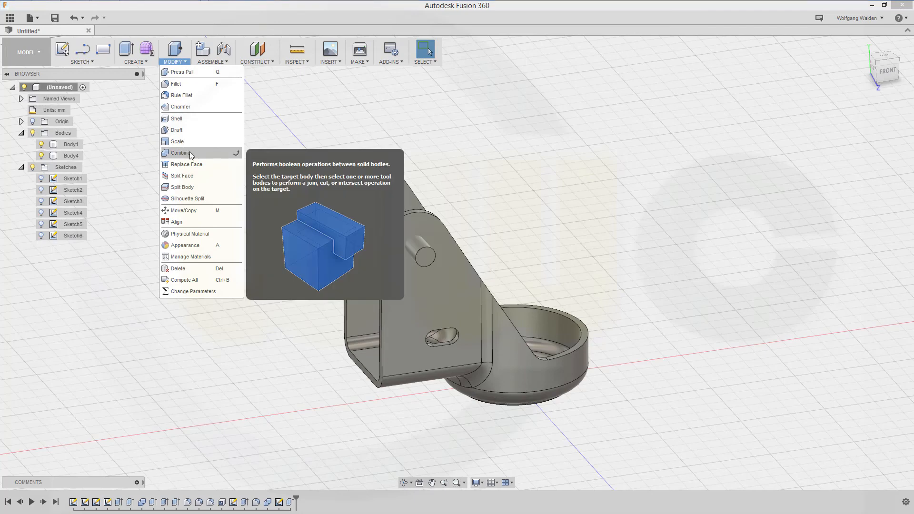
click(180, 153)
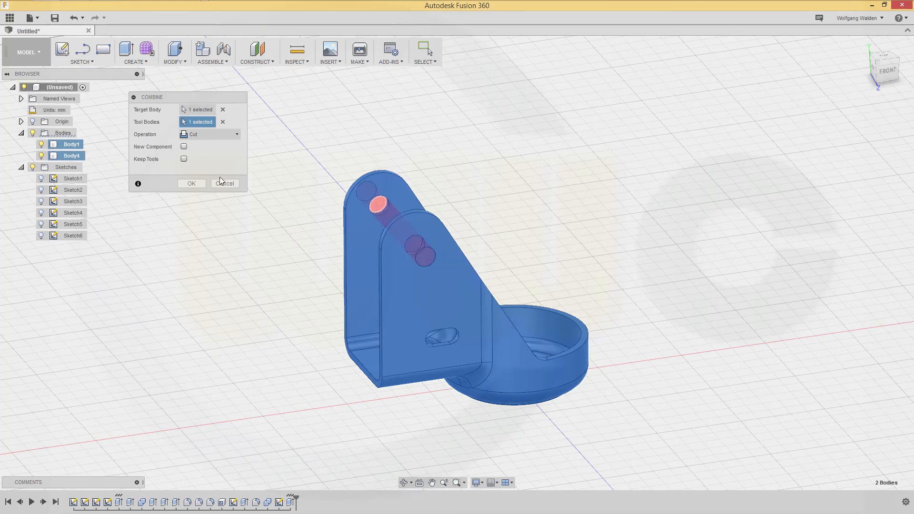
click(192, 183)
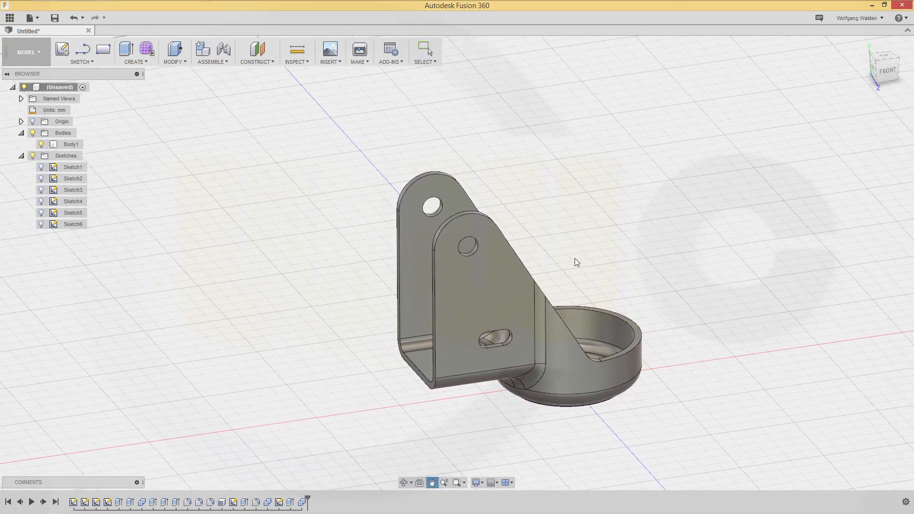